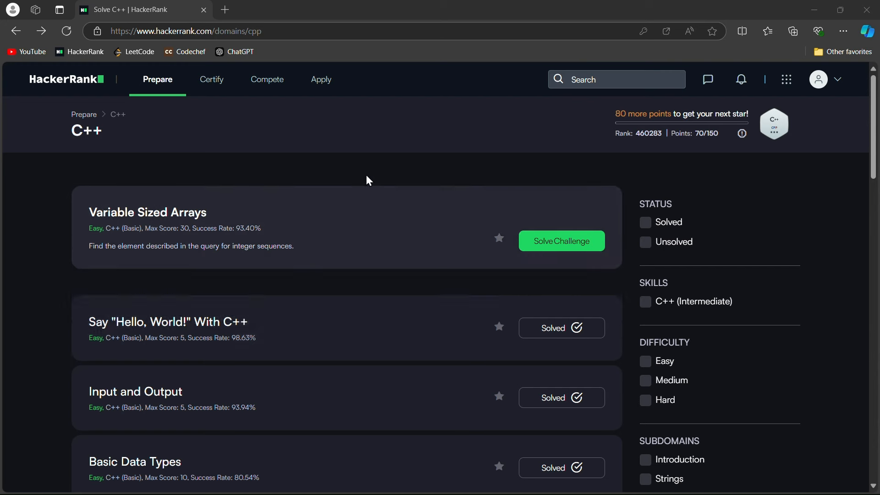
mouse_move(554, 250)
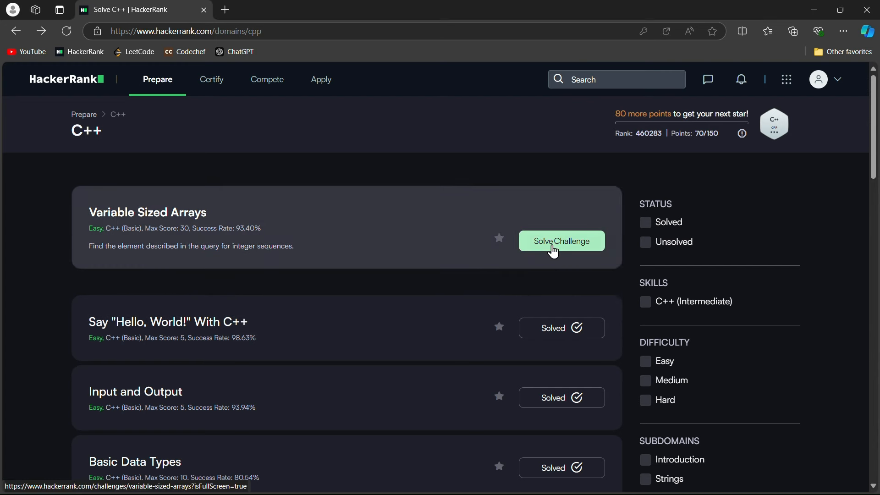
Start the Variable Sized Arrays challenge from its card via Solve Challenge
left_click(561, 241)
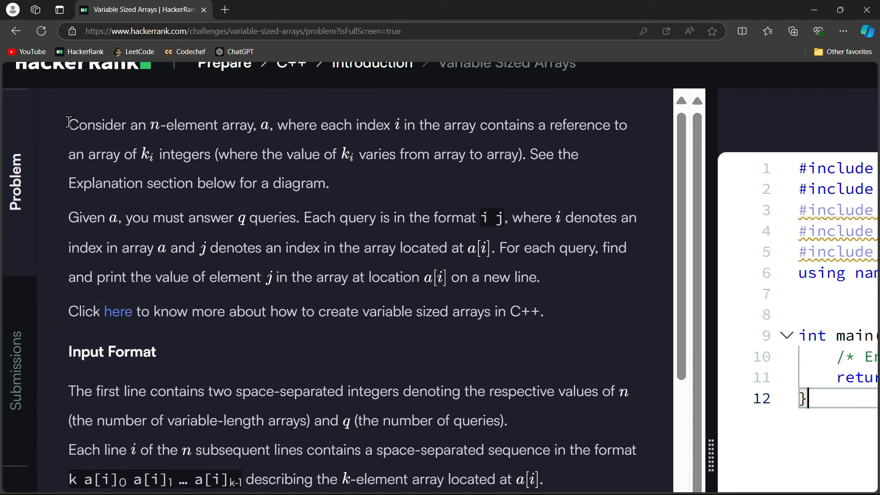
left_click_drag(68, 124, 275, 124)
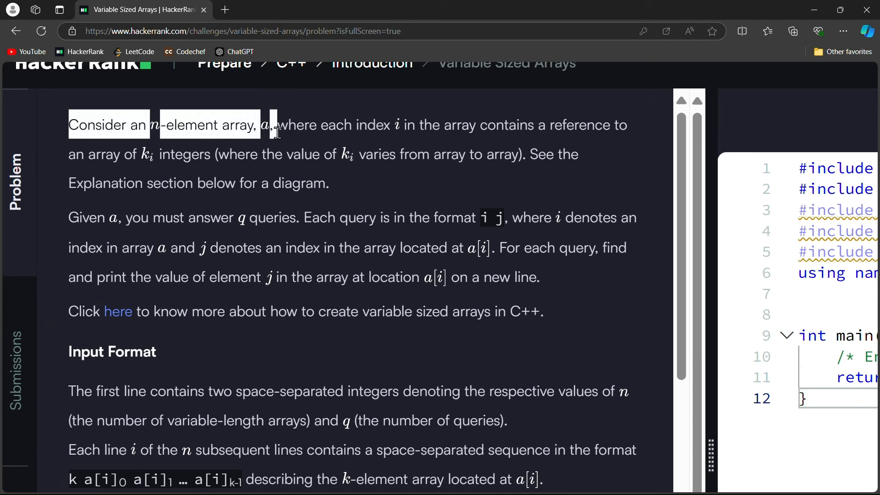
left_click_drag(274, 124, 413, 124)
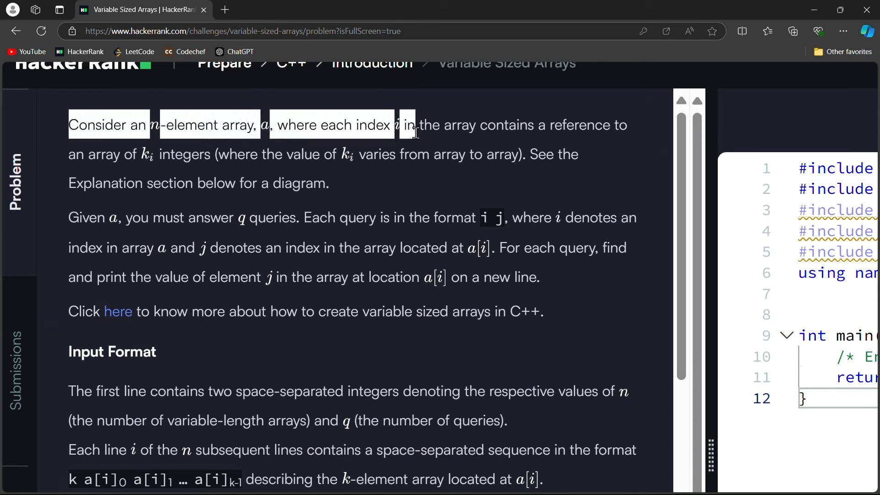
left_click_drag(415, 125, 409, 169)
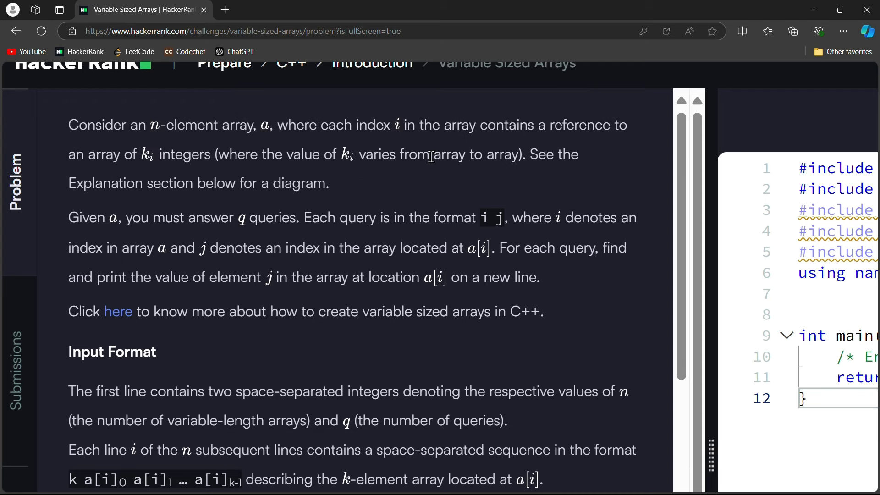
scroll("down", 3)
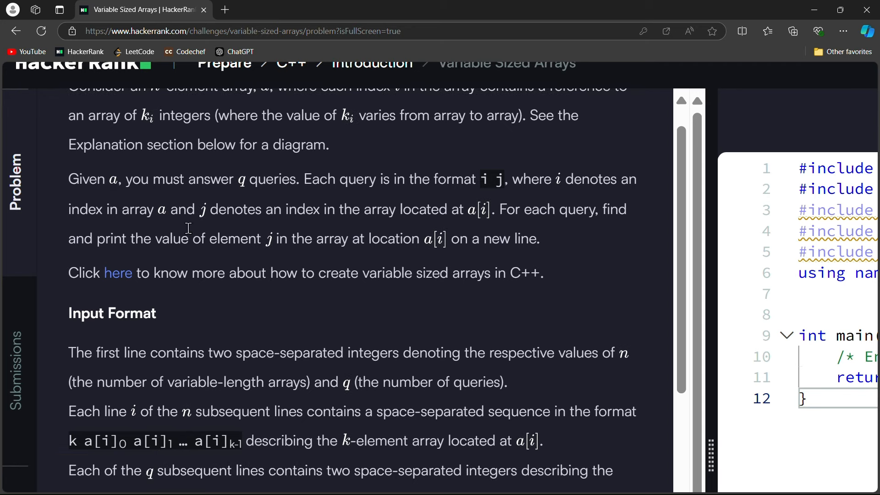
mouse_move(250, 197)
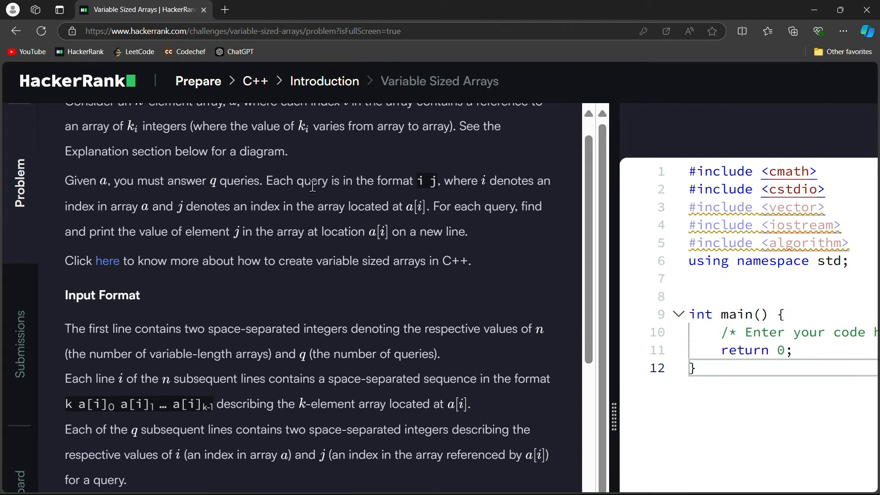
mouse_move(123, 207)
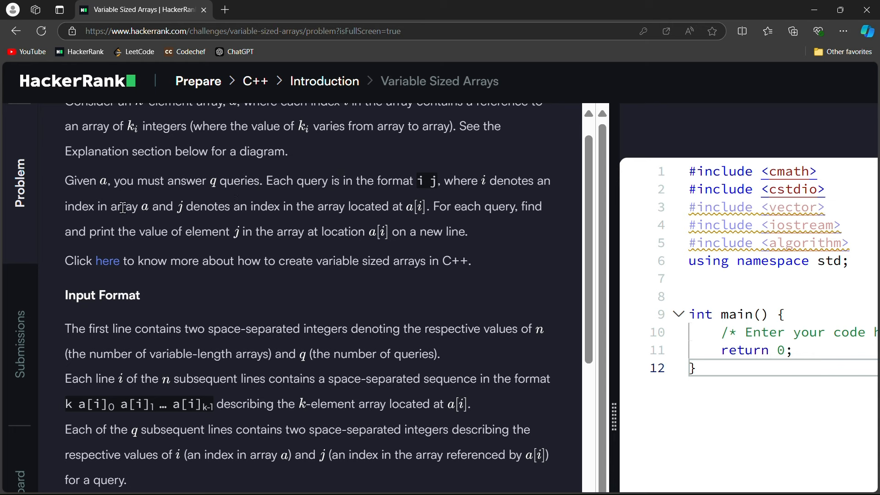
mouse_move(270, 222)
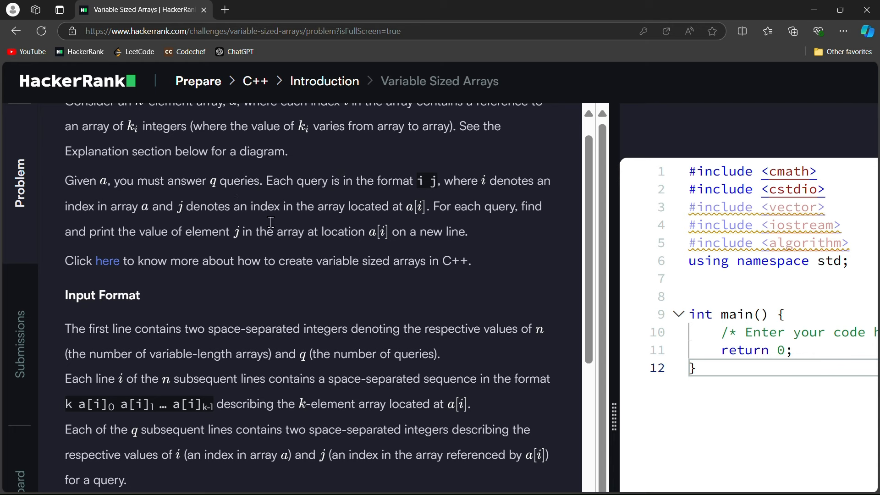
mouse_move(400, 208)
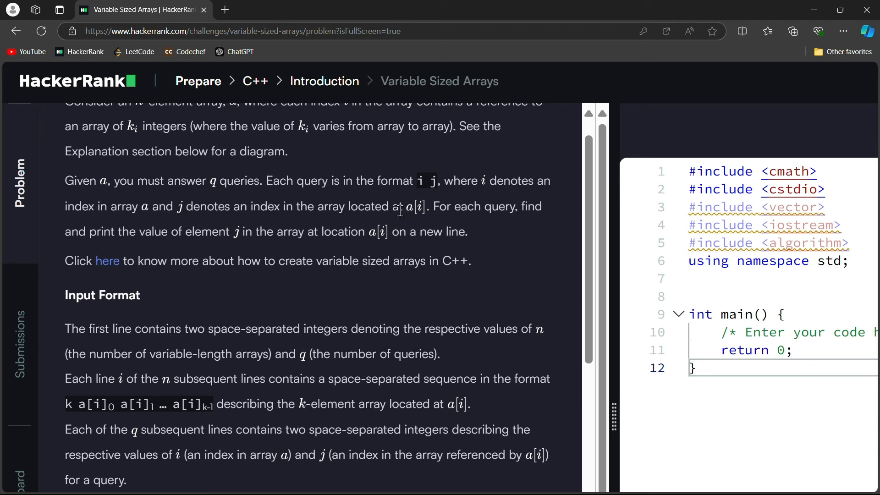
mouse_move(74, 245)
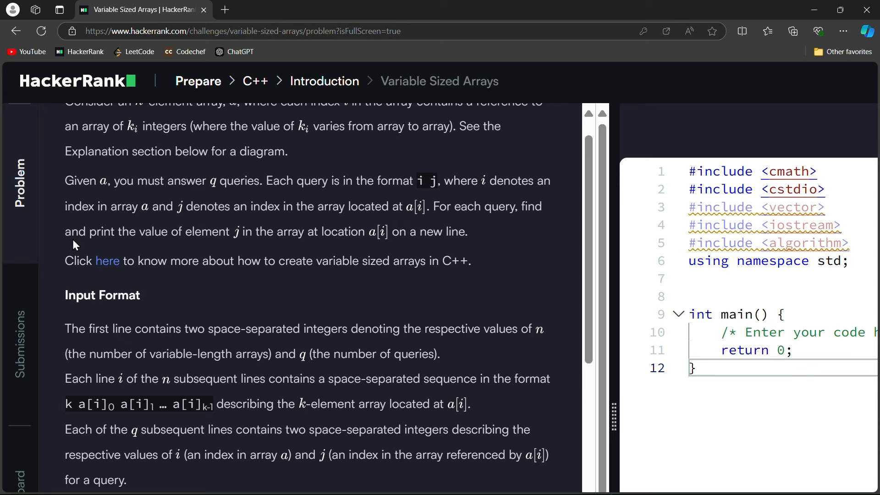
mouse_move(253, 234)
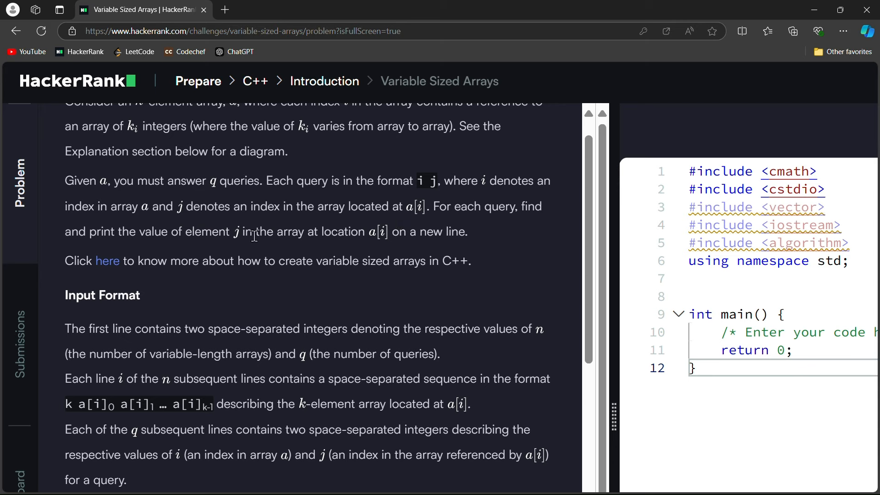
scroll("down", 3)
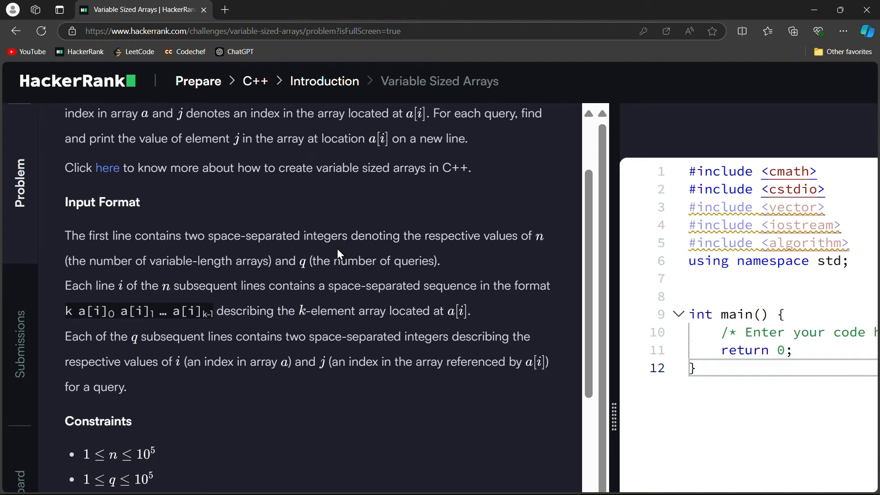
scroll("down", 3)
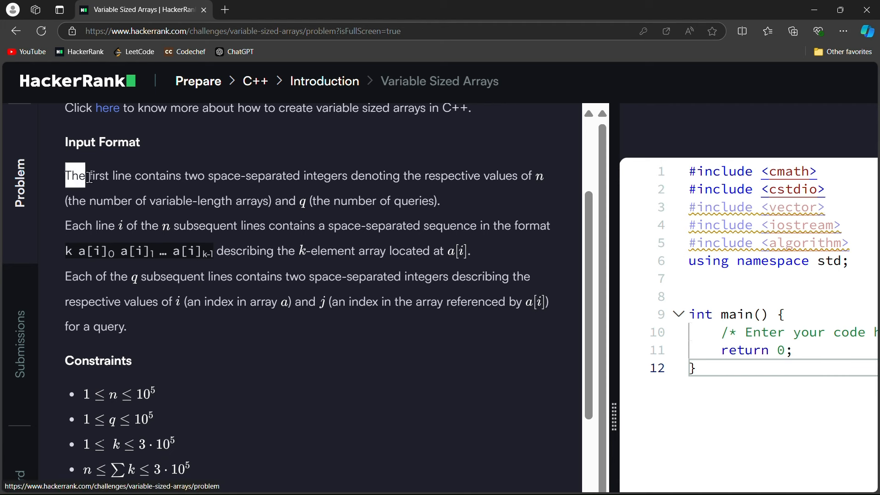
left_click_drag(66, 175, 359, 201)
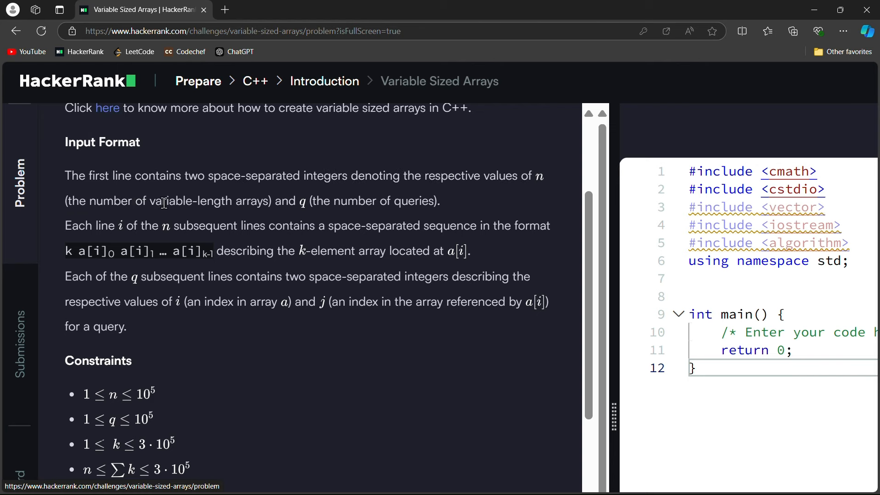
mouse_move(330, 205)
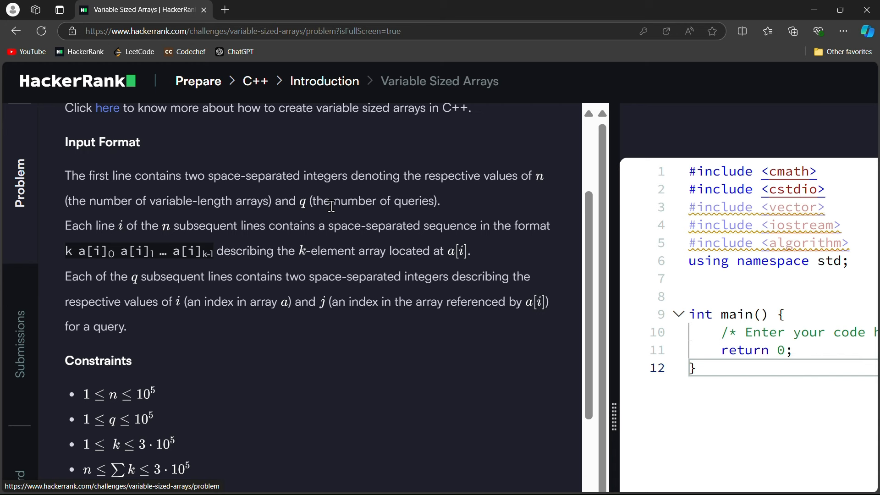
scroll("down", 3)
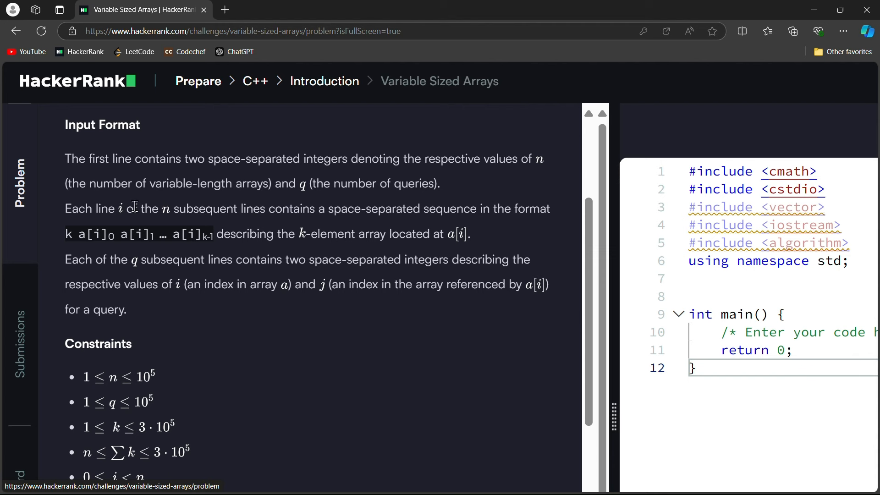
mouse_move(310, 209)
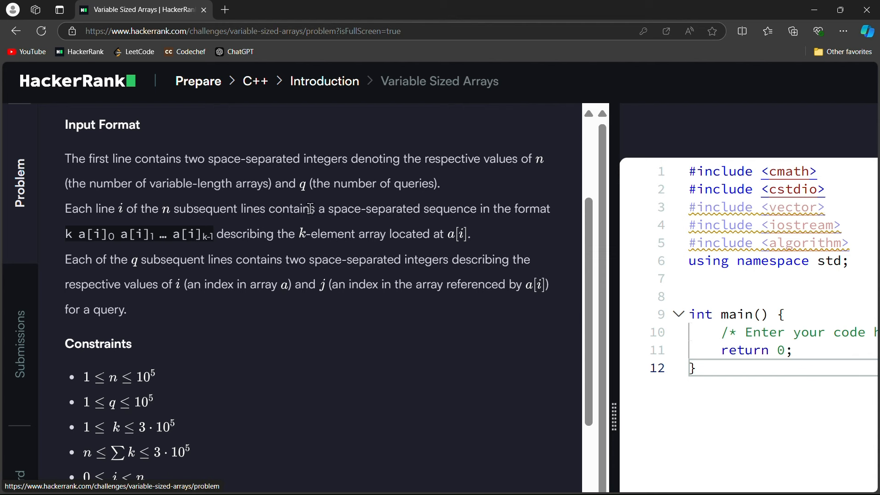
mouse_move(449, 209)
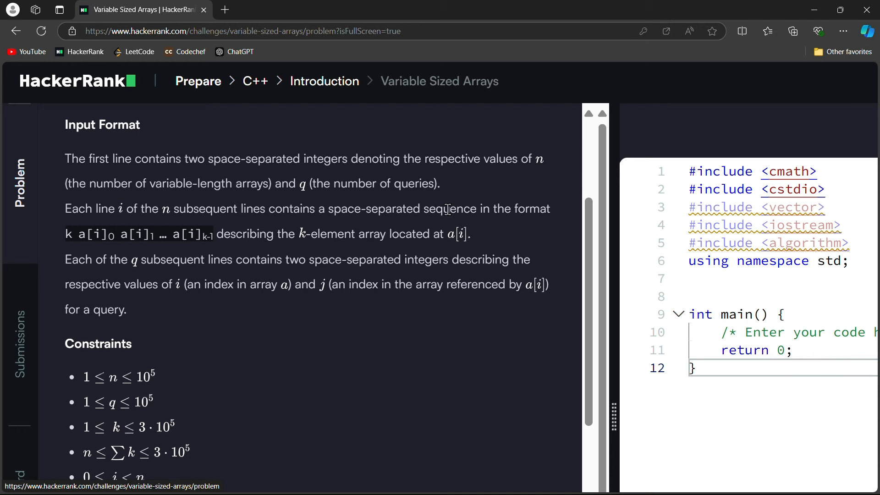
mouse_move(272, 251)
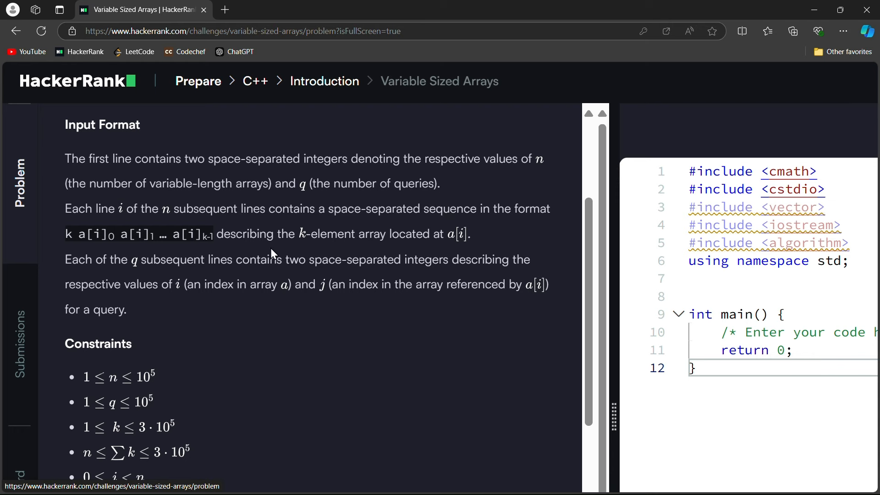
scroll("down", 3)
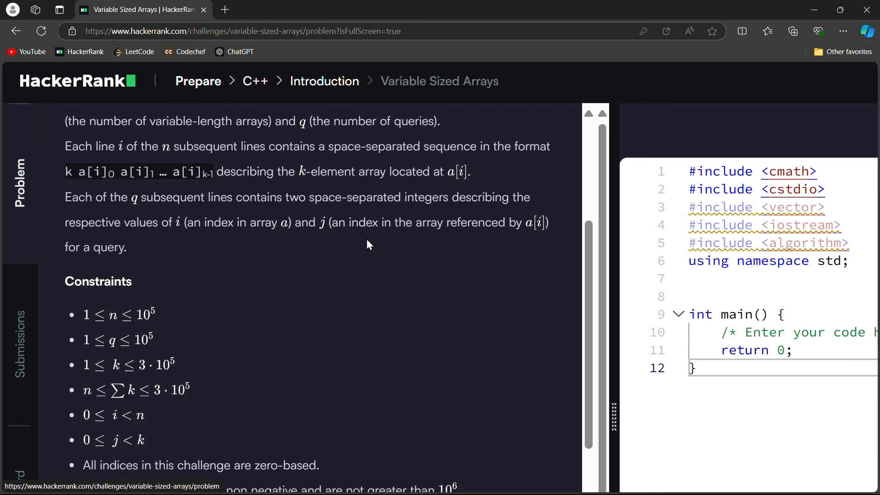
mouse_move(286, 197)
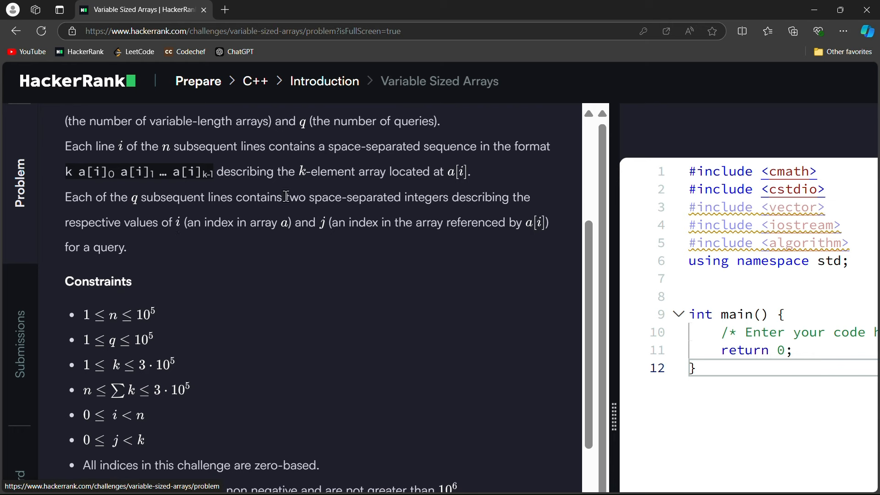
mouse_move(471, 216)
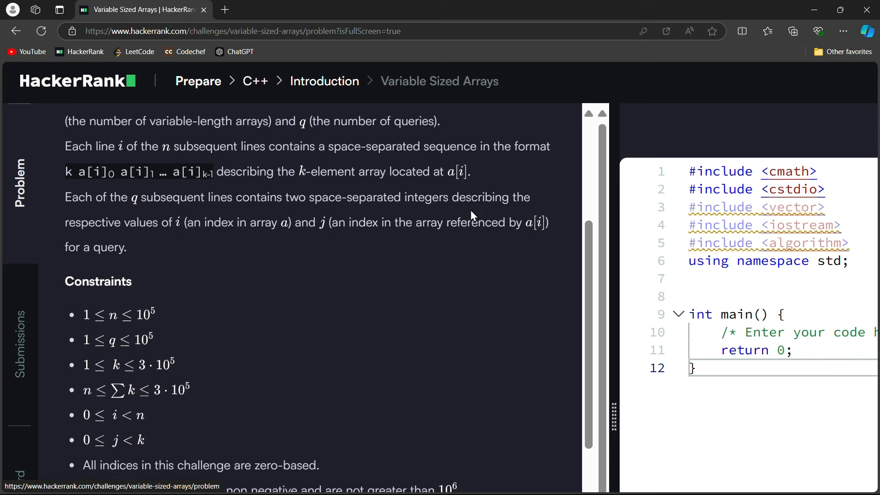
mouse_move(456, 220)
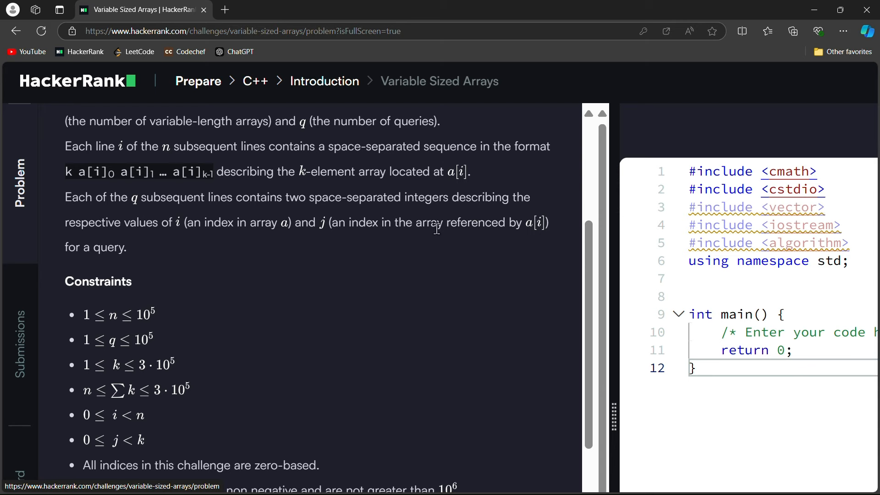
mouse_move(427, 233)
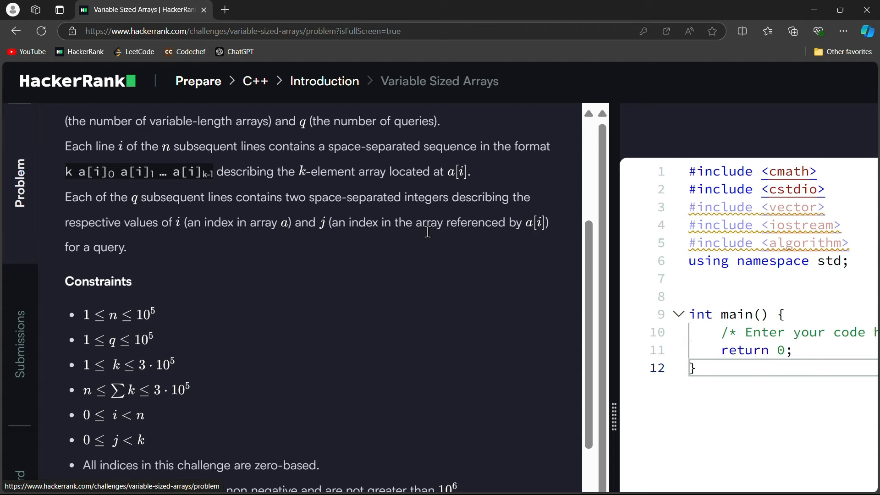
scroll("down", 3)
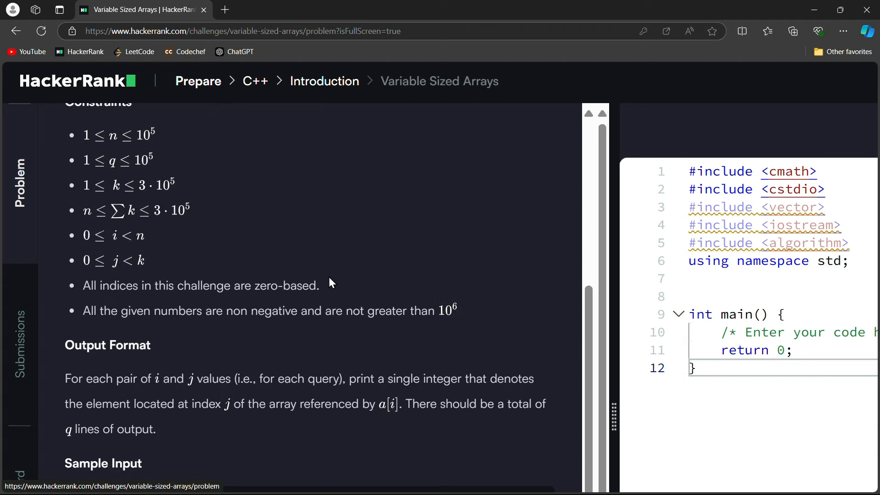
scroll("down", 3)
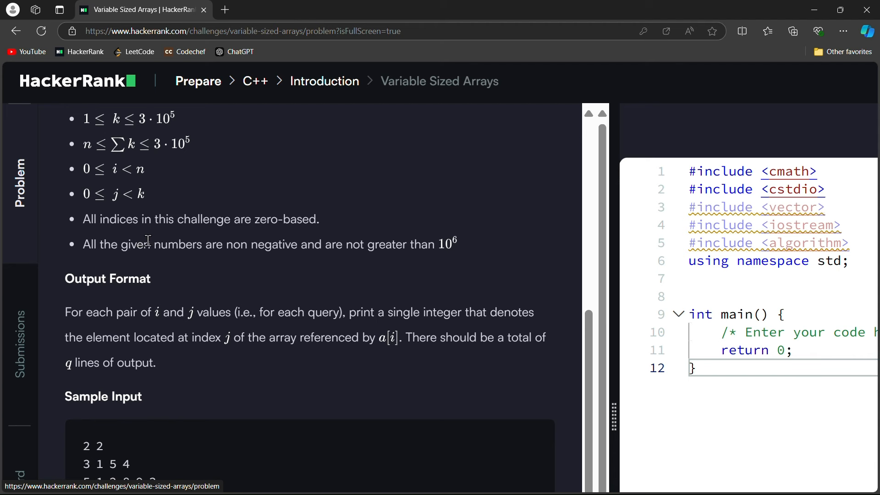
scroll("down", 3)
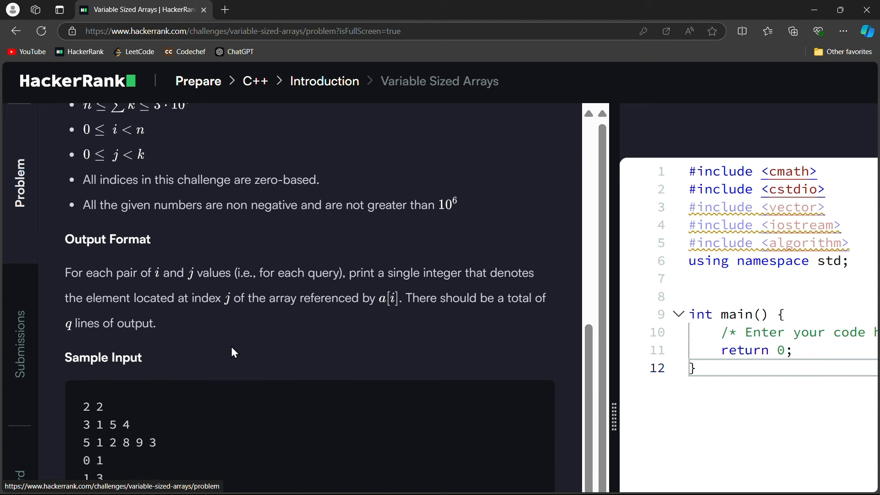
mouse_move(96, 278)
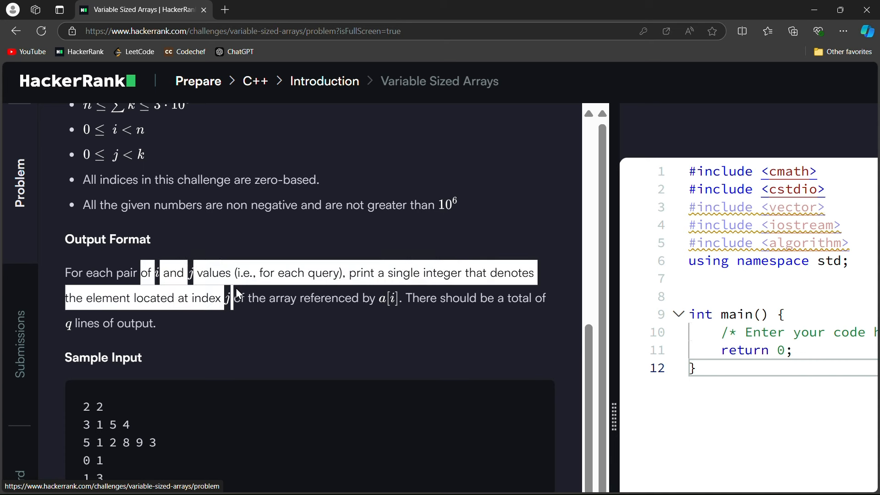
mouse_move(418, 273)
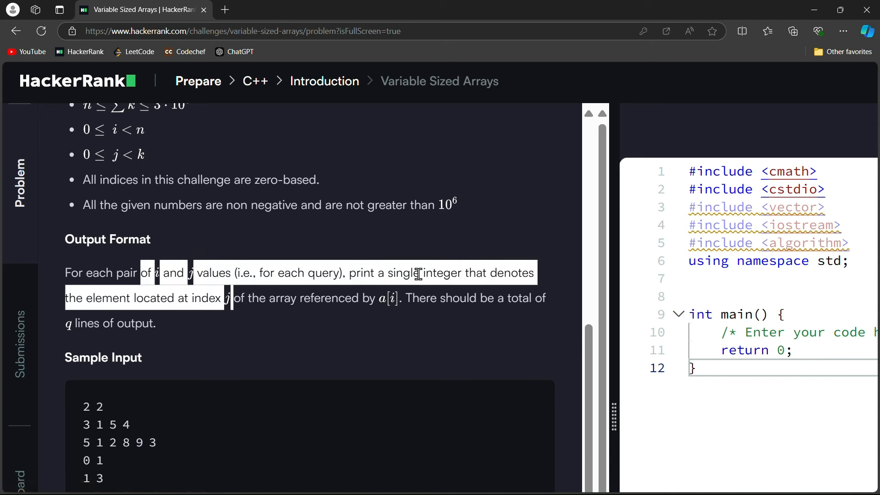
mouse_move(267, 333)
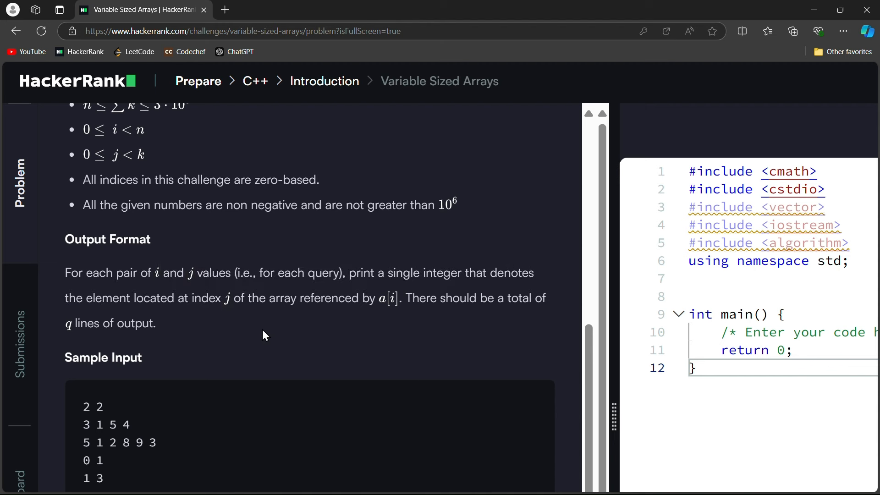
scroll("down", 3)
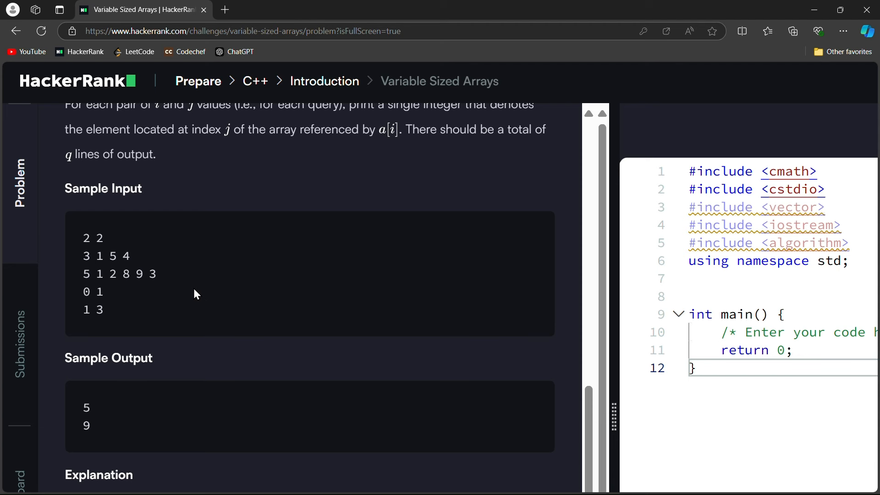
scroll("down", 3)
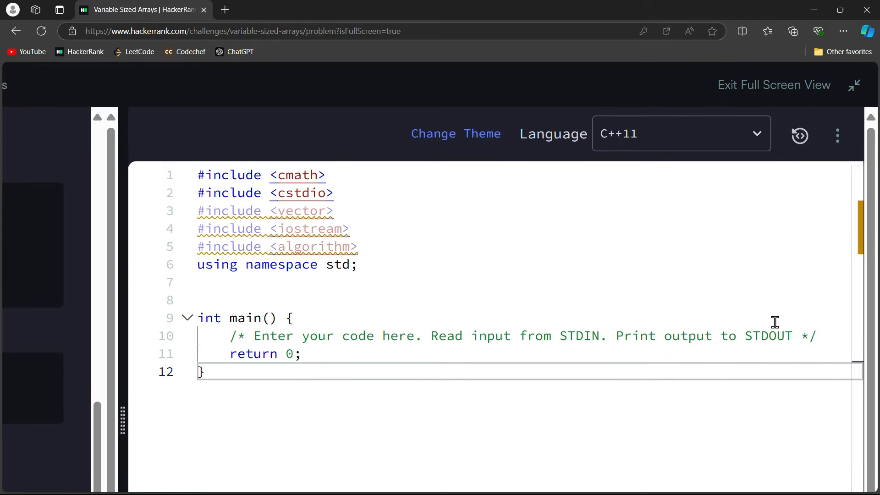
Select the entire starter template in the enlarged code editor
key("Ctrl+a")
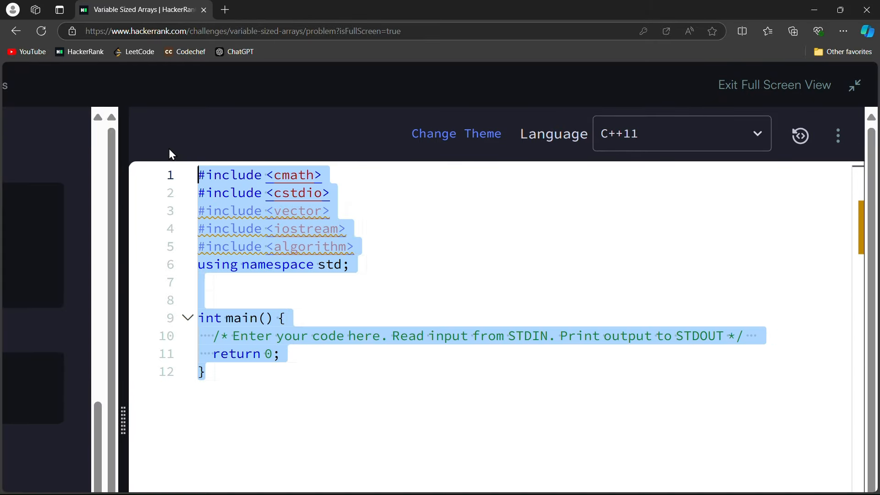
Clear the starter code and write #include <iostream> and #include <vector>
key("Delete")
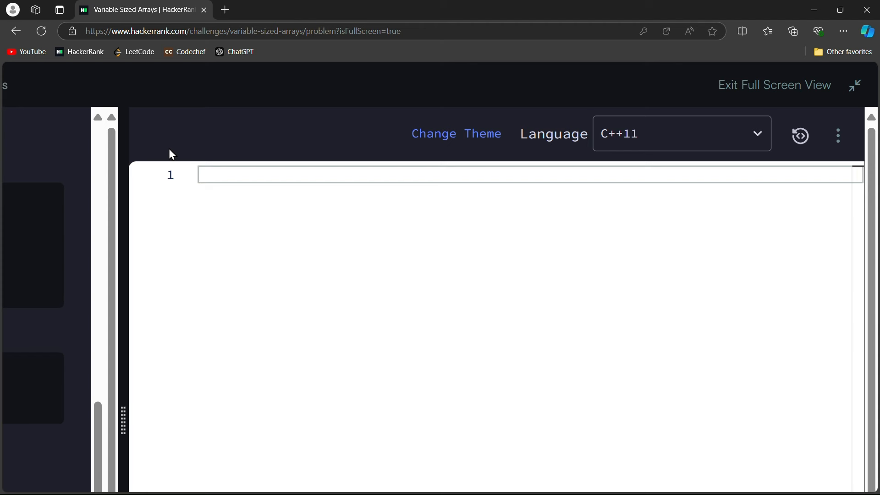
type("#in")
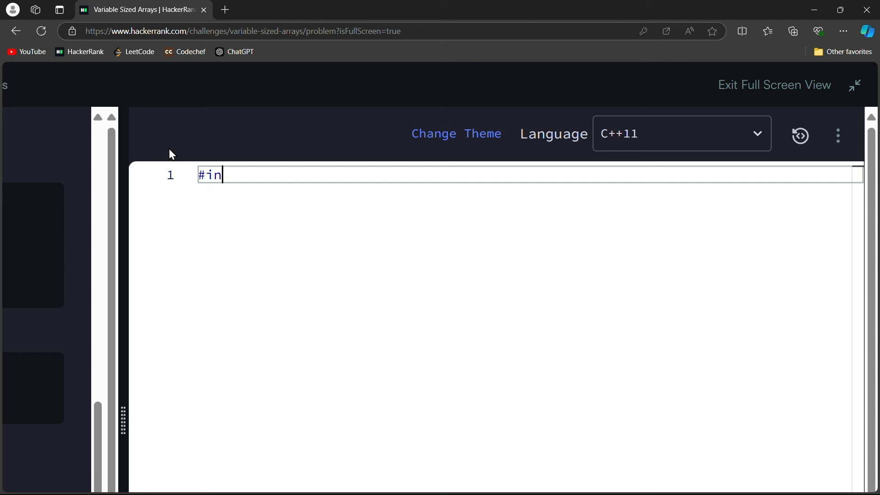
type("clude")
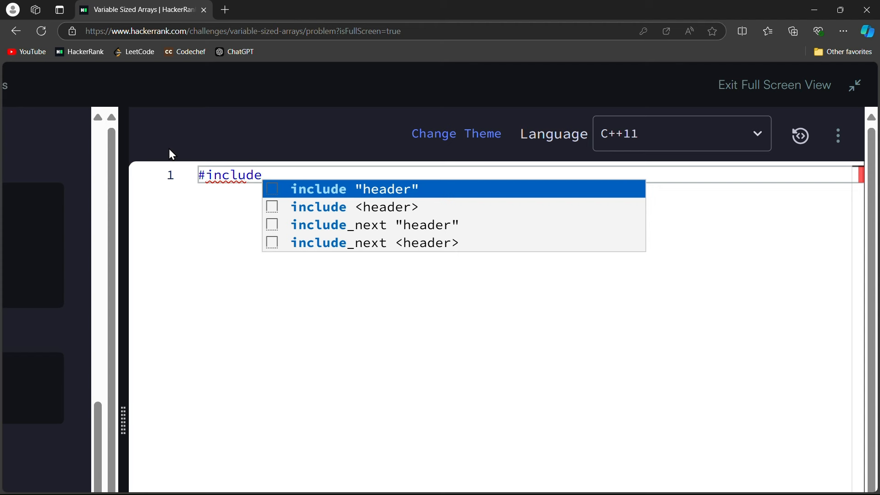
type("<iostream>")
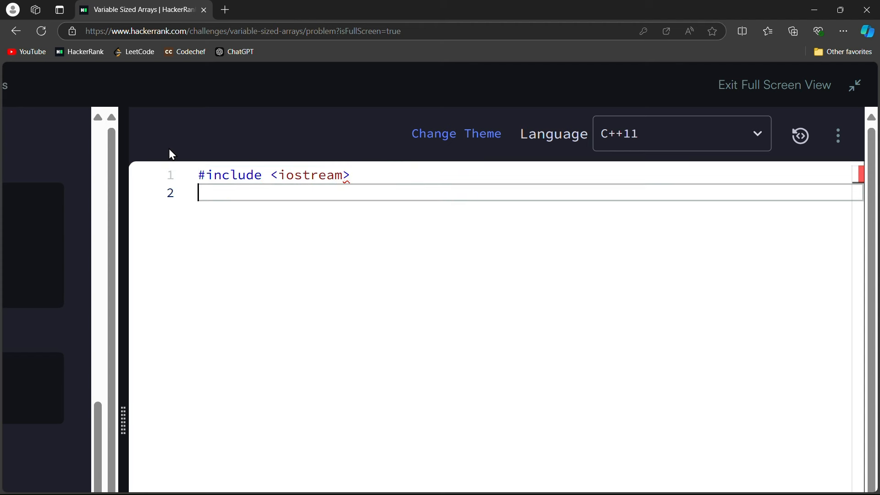
type("#incl")
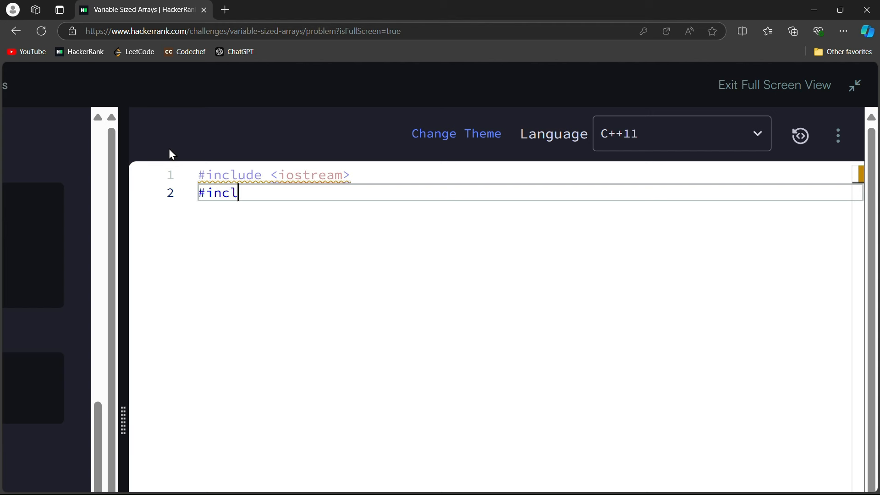
type("ude <v")
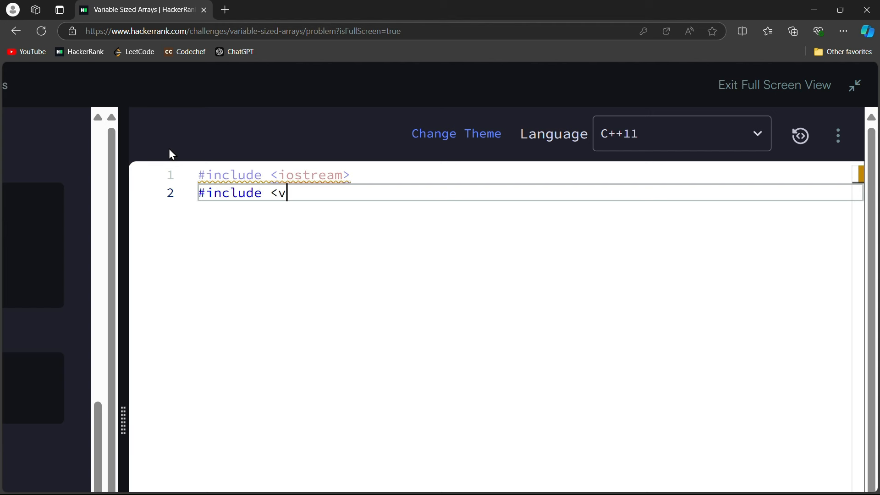
type("ector>")
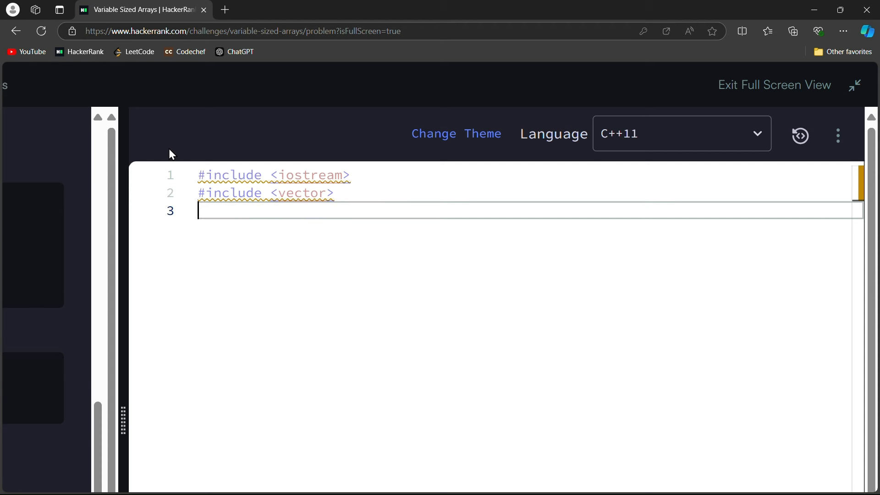
Add using namespace std; and an empty int main(){ } function
type("u")
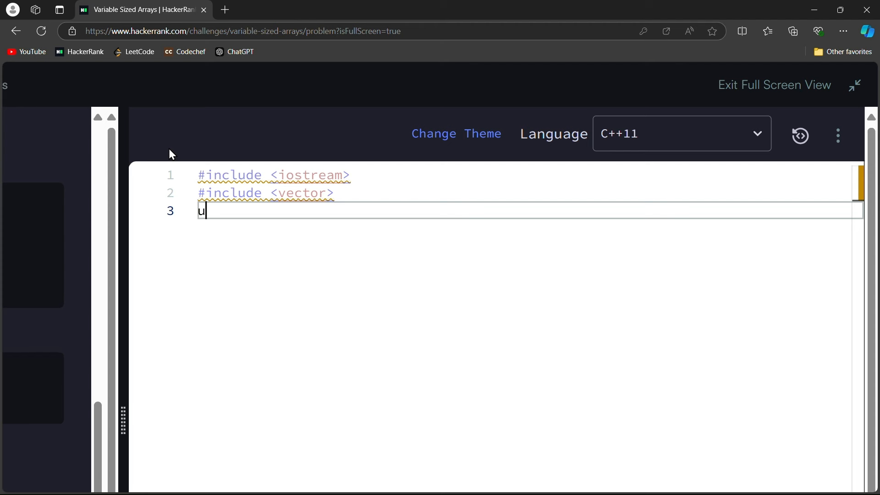
type("di")
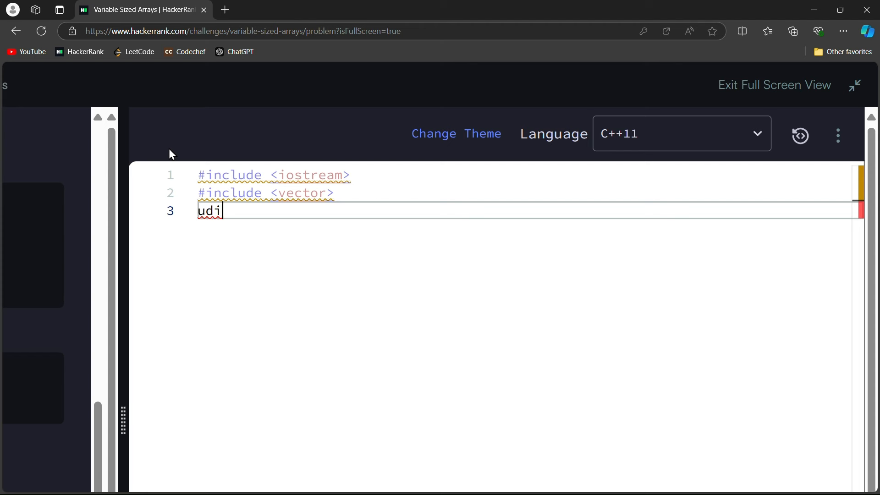
type("using namespace std;")
type("int m")
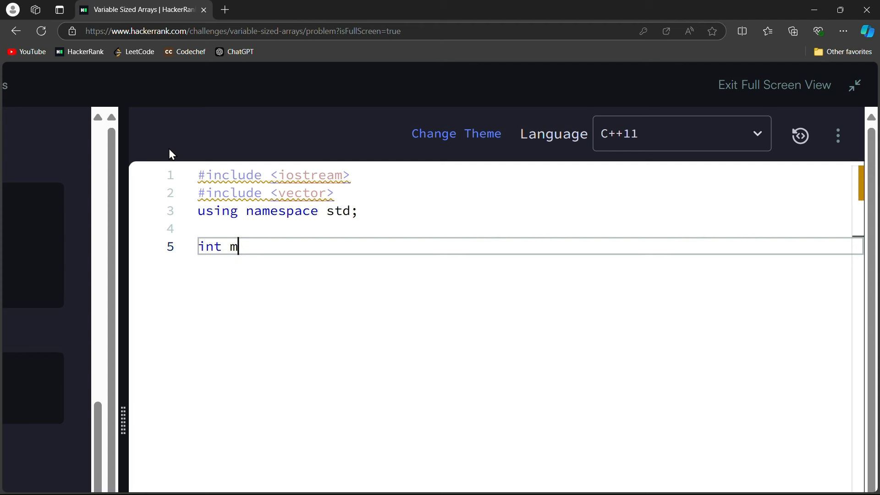
type("ain(){")
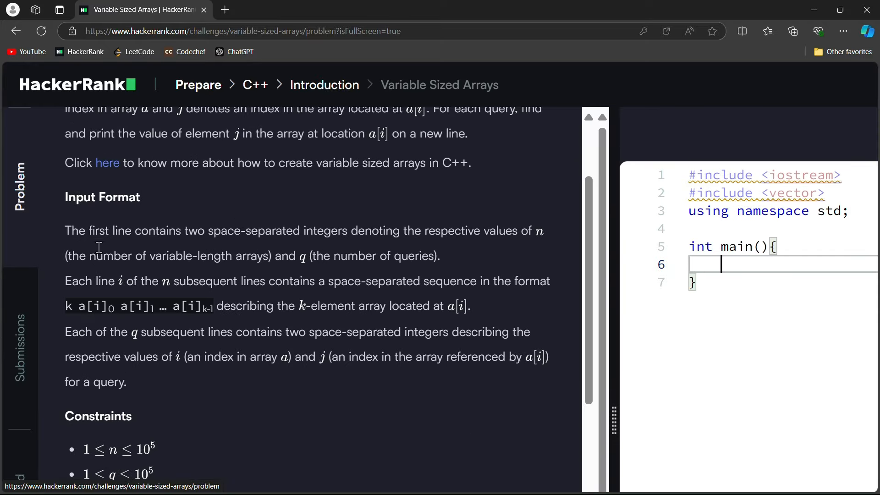
mouse_move(277, 274)
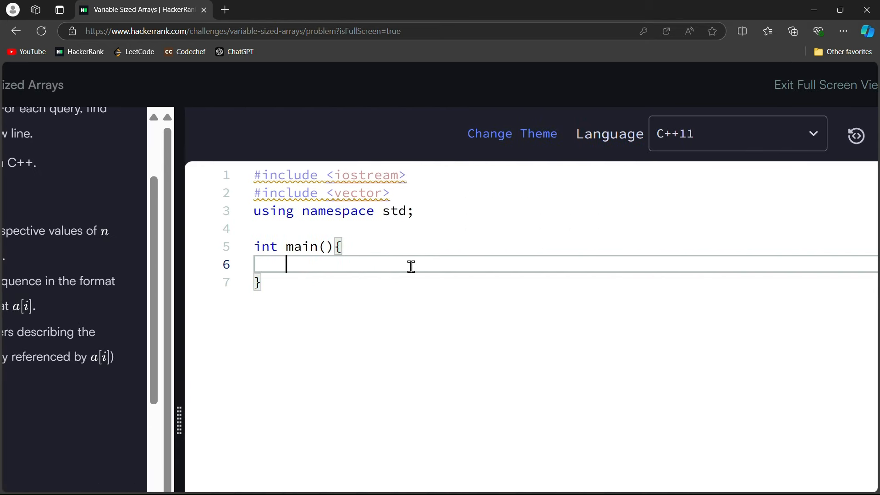
Inside main, declare int n, q; and read them with cin >> n >> q;
type("int n,")
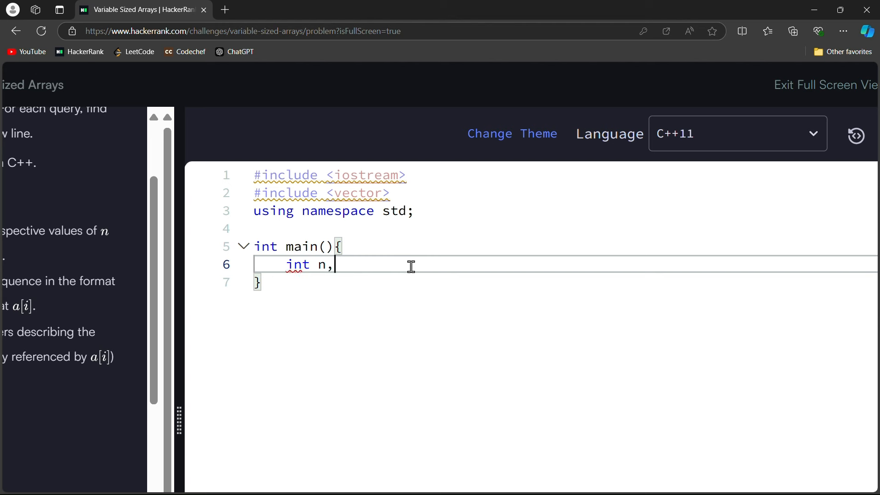
type("q;")
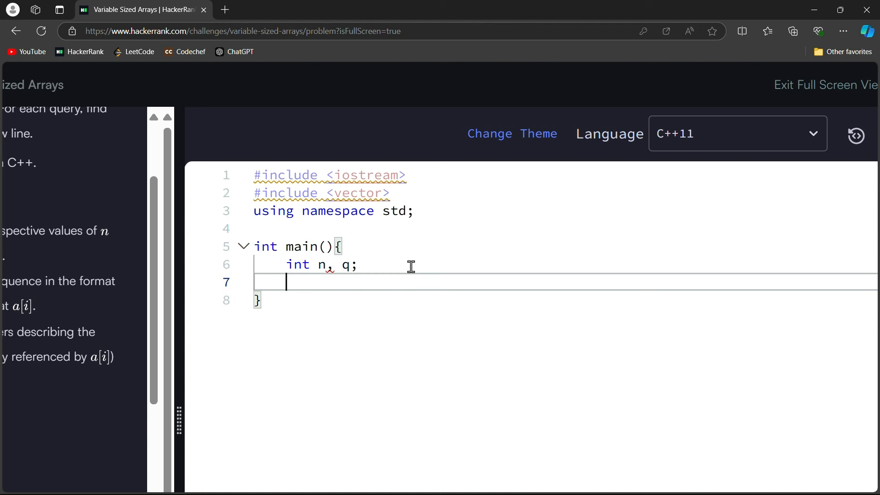
type("cin")
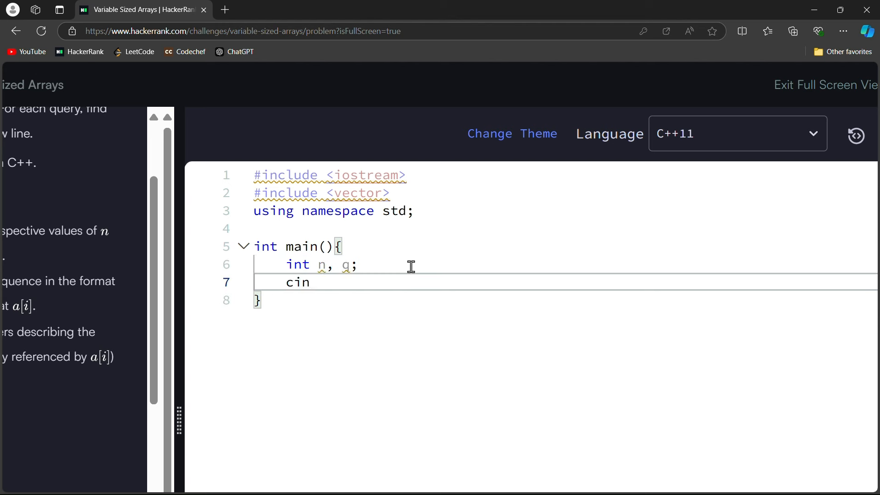
type(">> n")
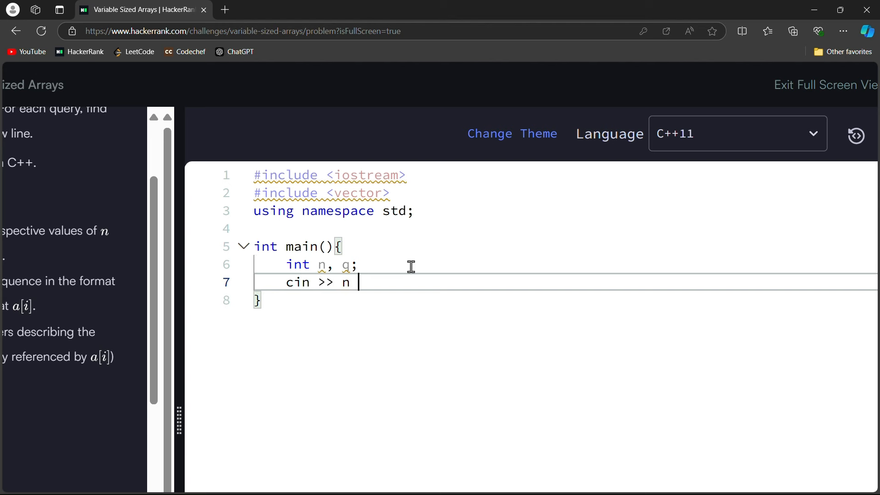
type(">> q;")
type("ve")
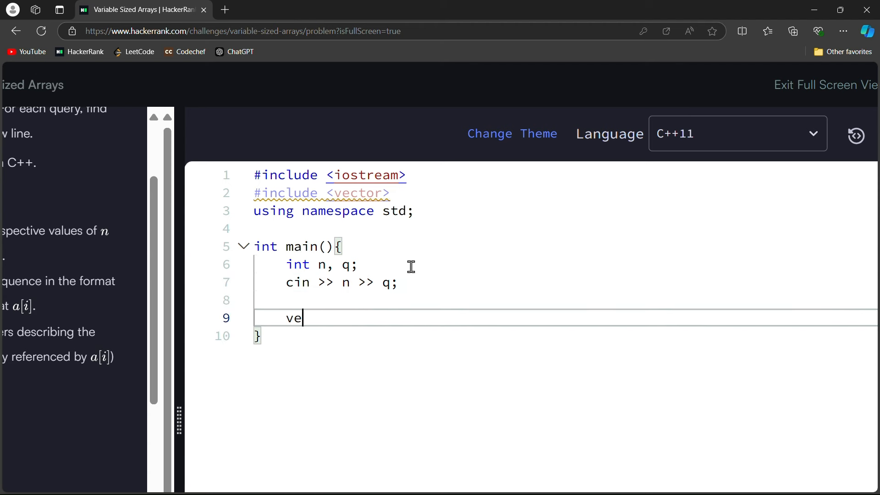
Write vector<vector<int>>arr(n); with the comment // Declare vector of vectors
type("ctor")
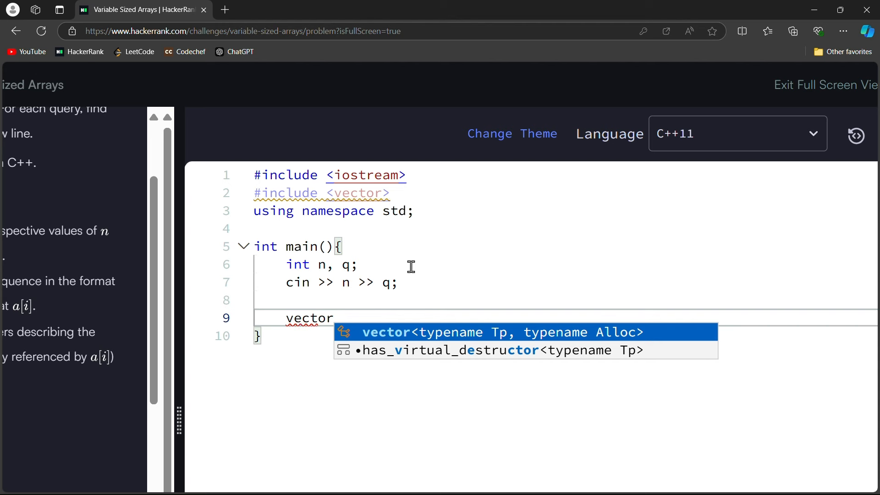
type("<vect")
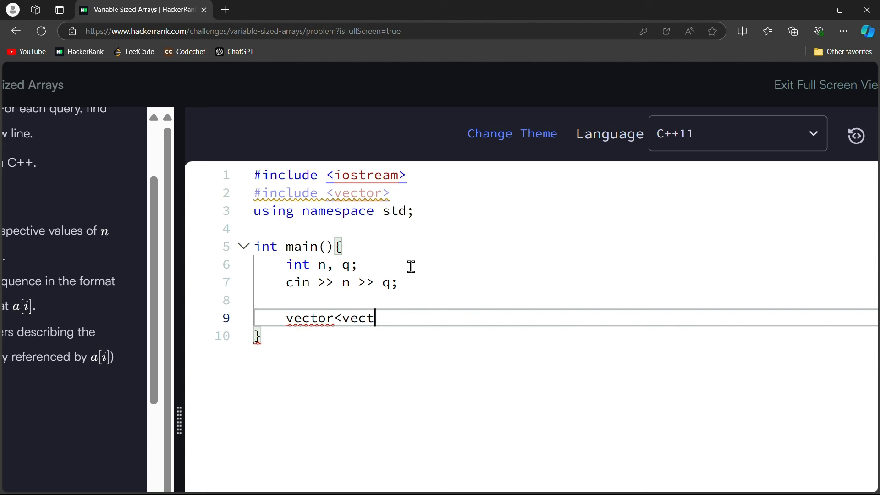
type("or")
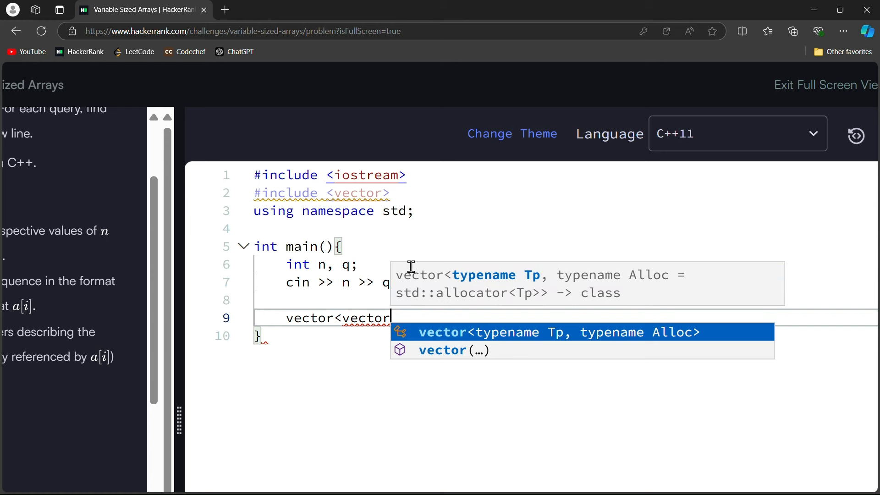
type("int")
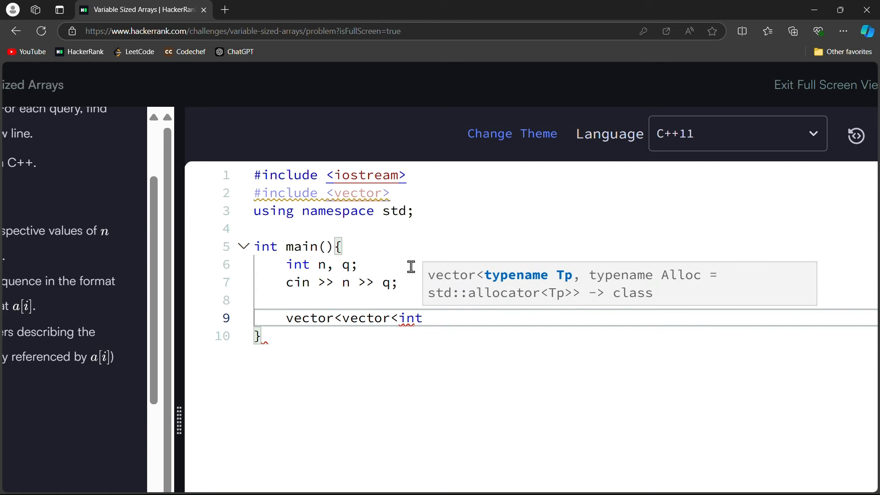
type(">>")
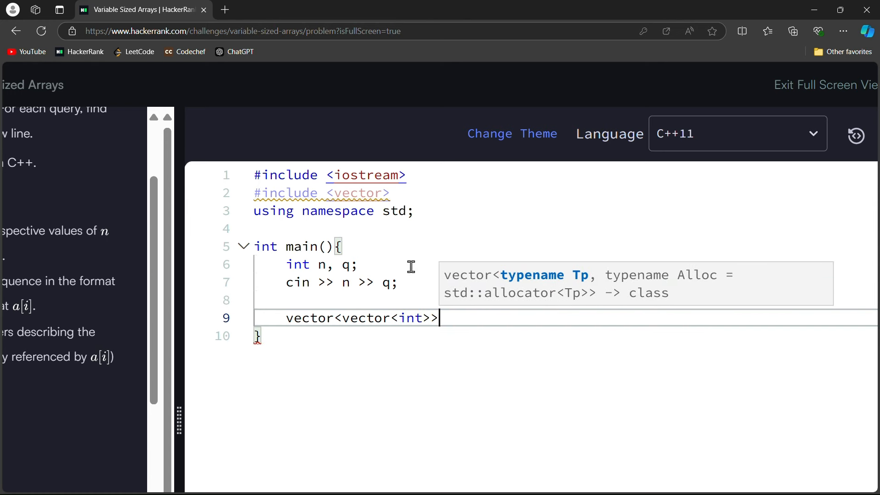
type("arr")
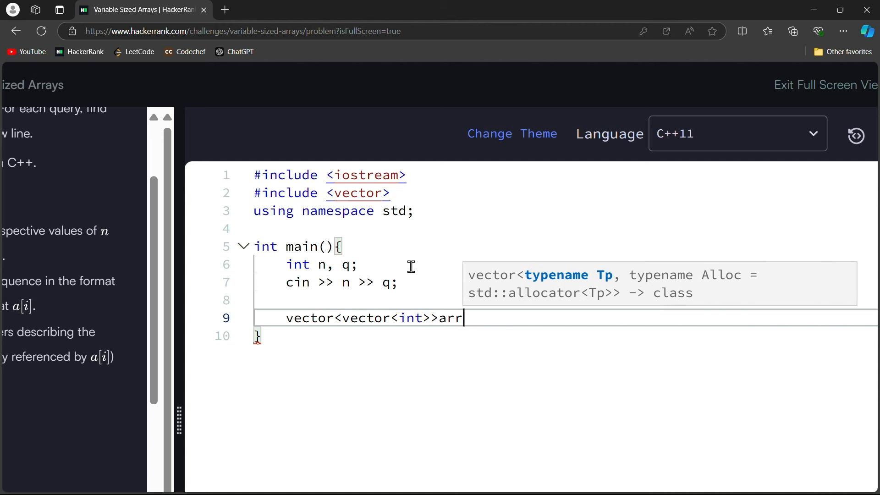
type("9n")
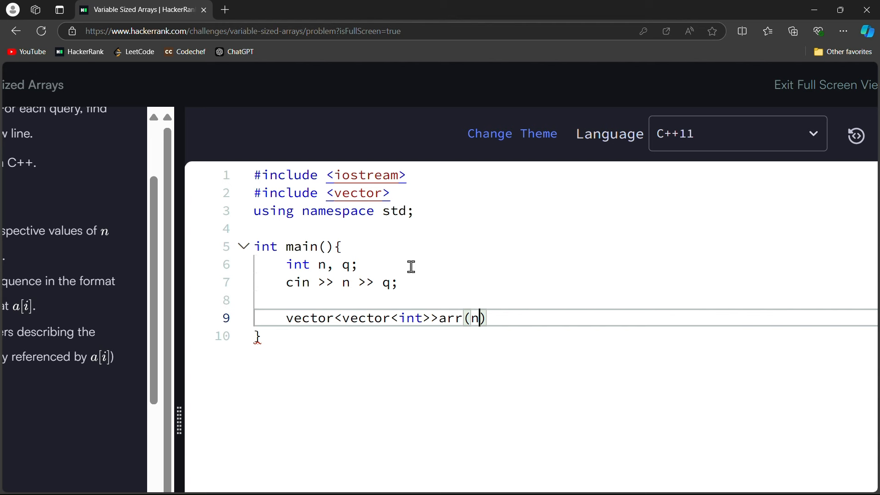
type("; //")
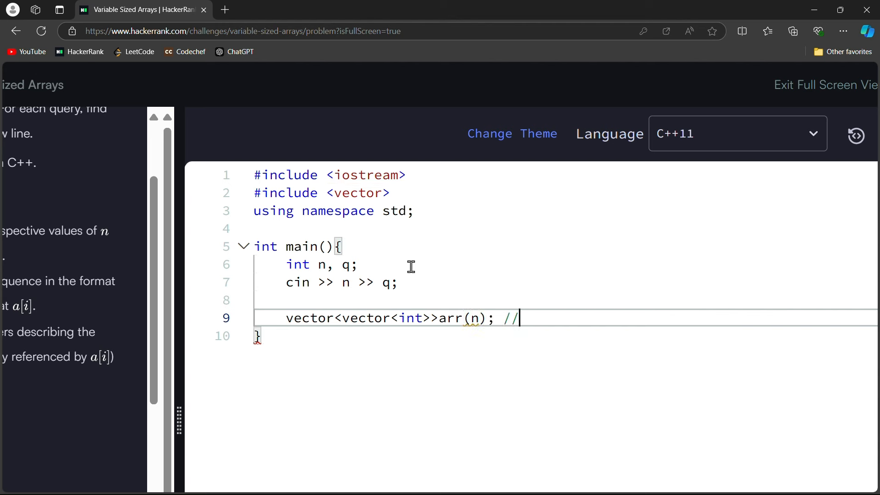
type("Declare")
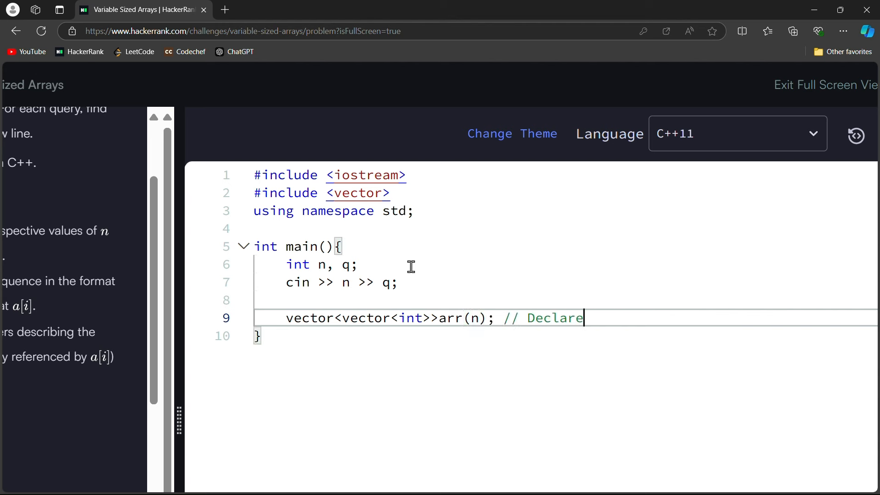
type("vector of vect")
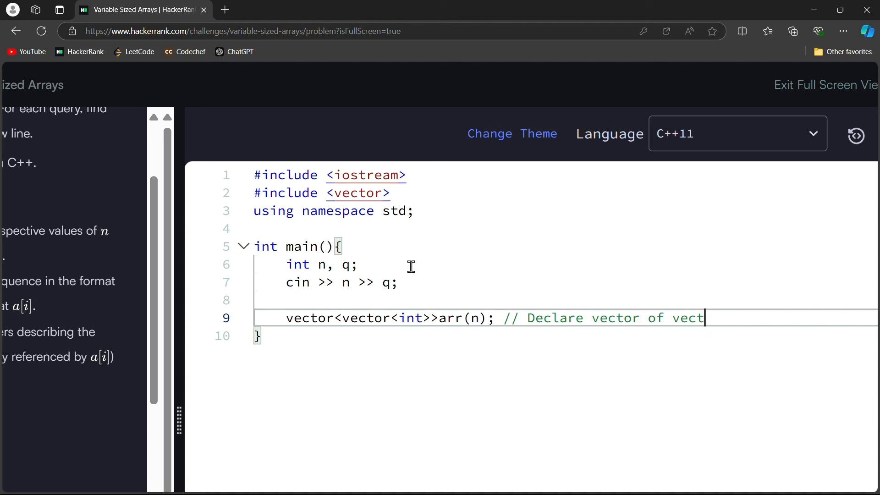
type("ors")
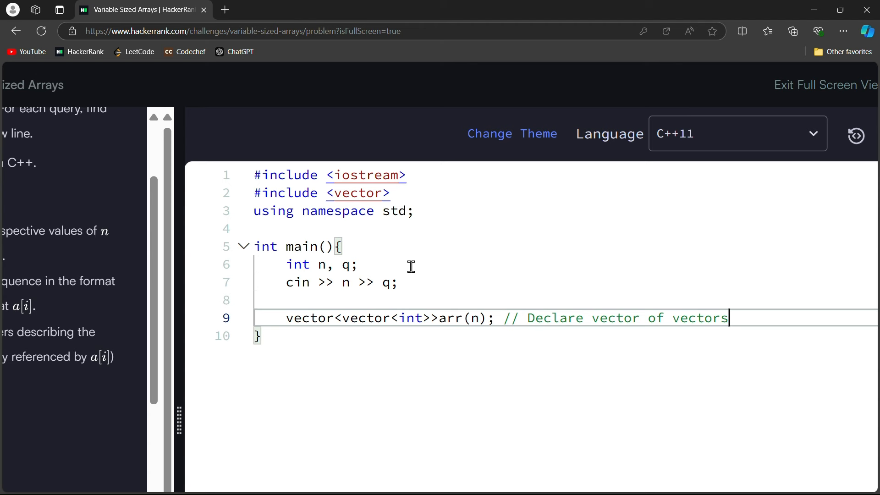
key("Enter")
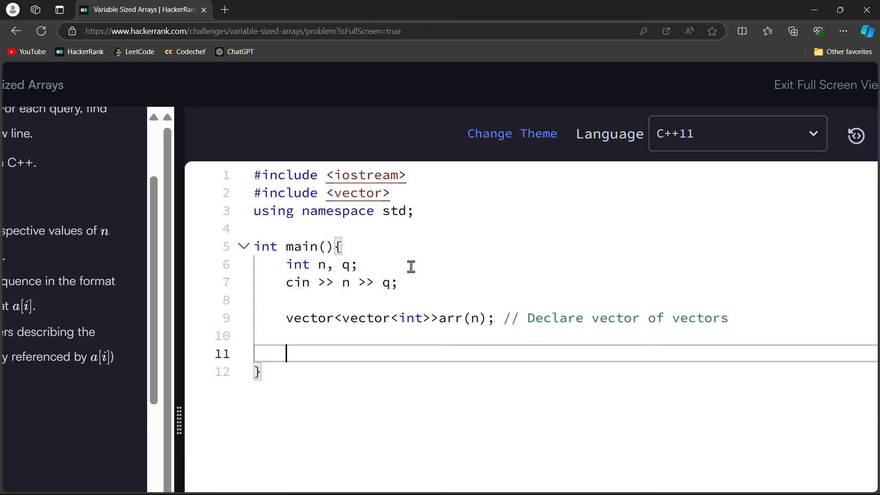
Write the outer loop header for(int i=0; i<n; i++)
type("for")
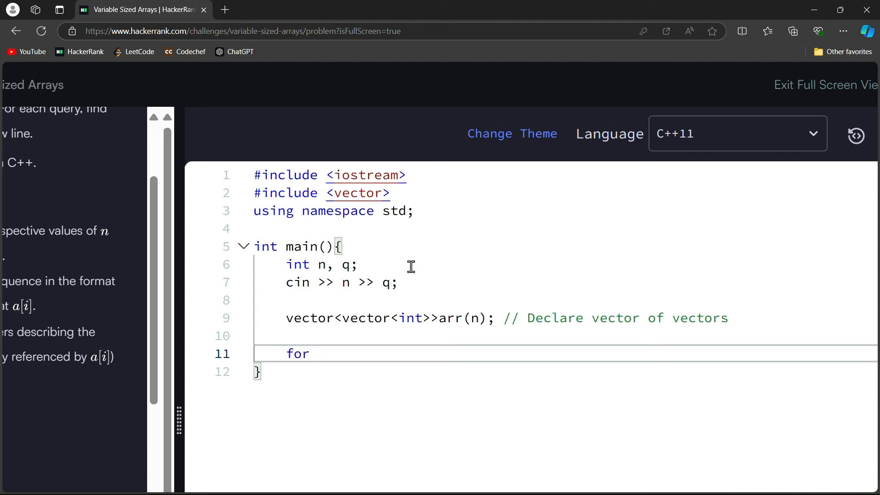
type("()")
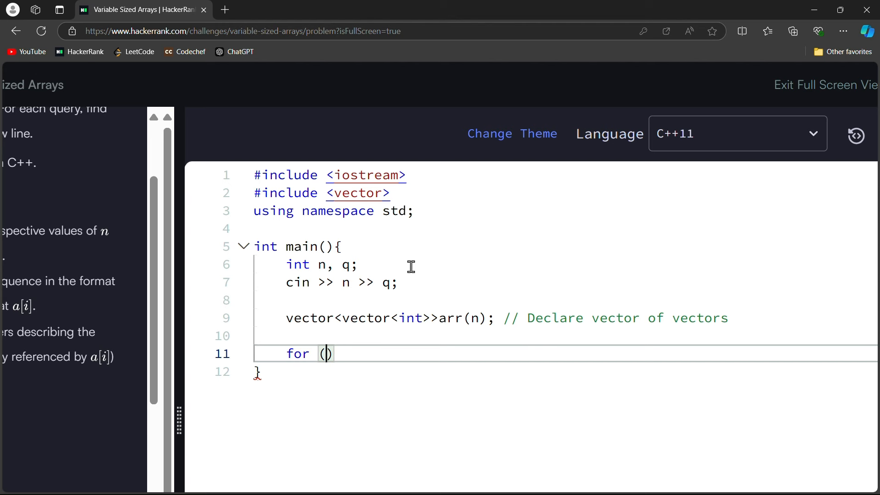
type("int i=")
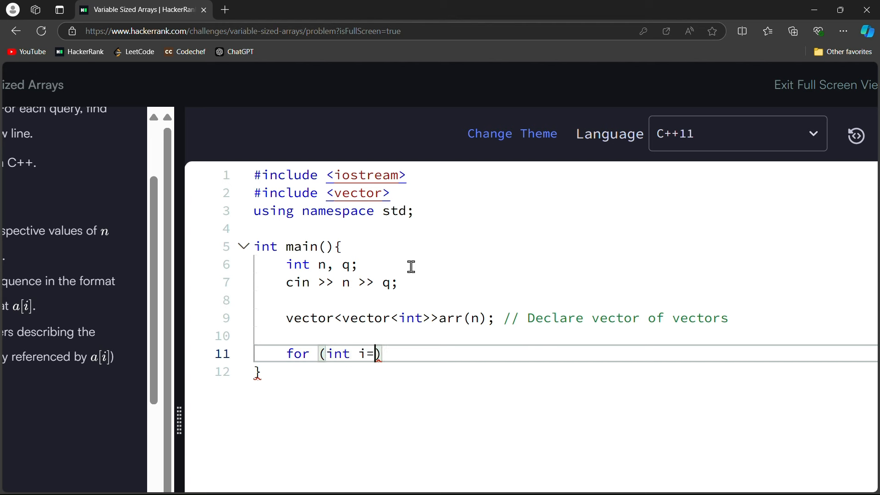
type("0; i")
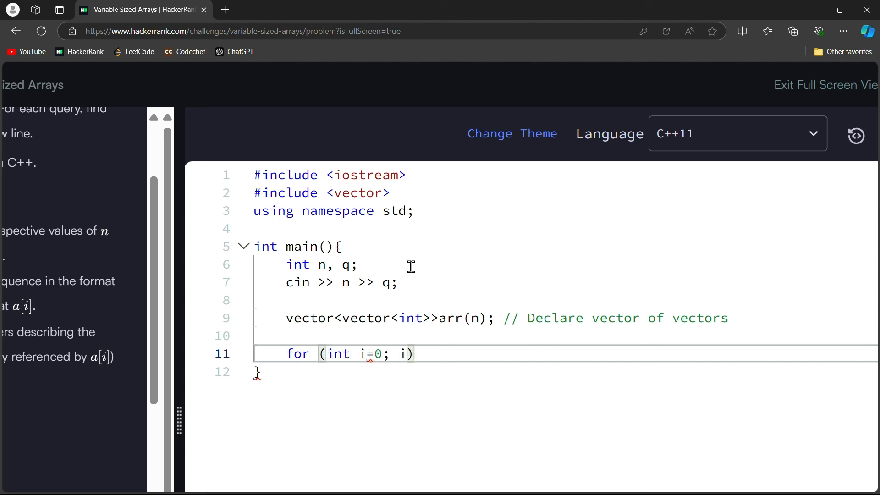
type("<n;")
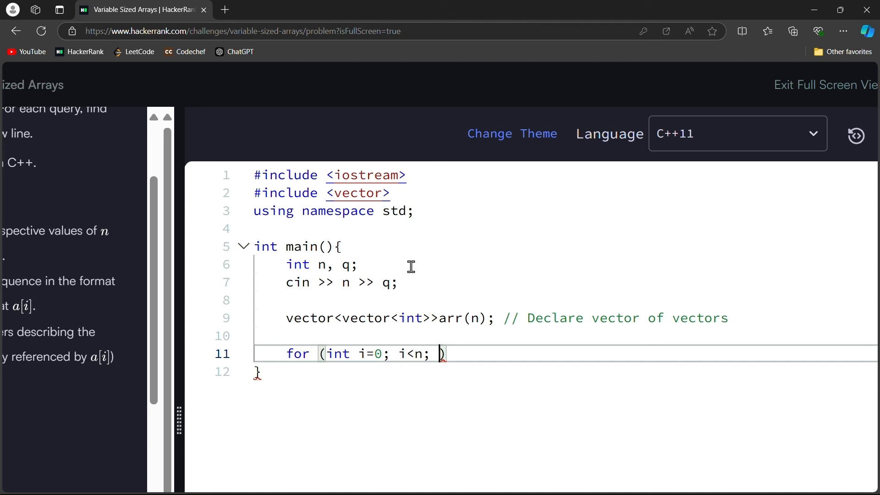
type("i++)")
type("int k;")
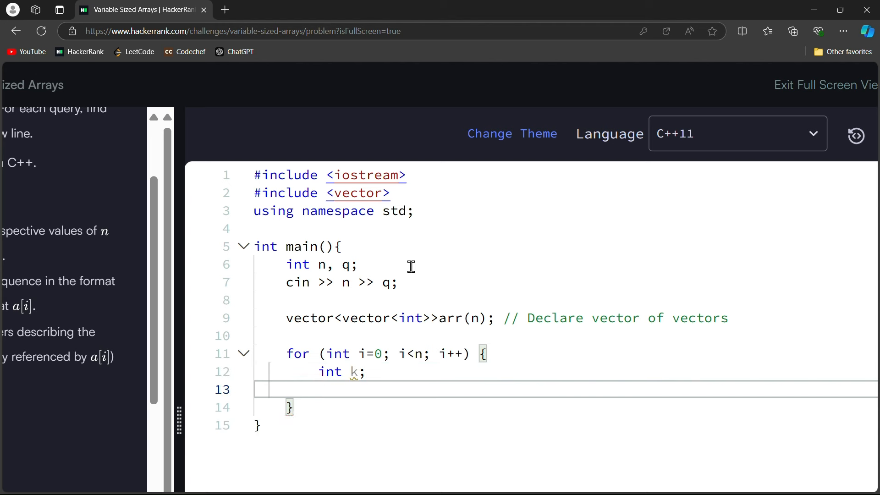
In the loop body read k with cin and call arr[i].resize(k);
type("cin")
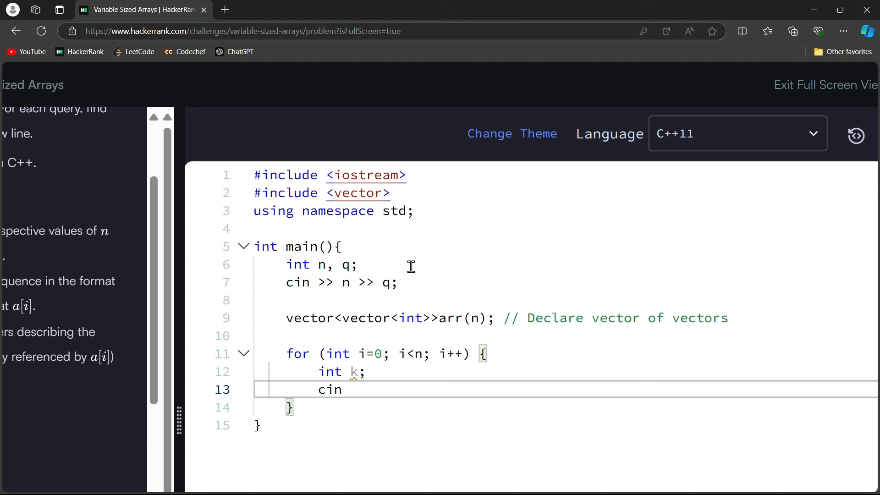
type(">> k")
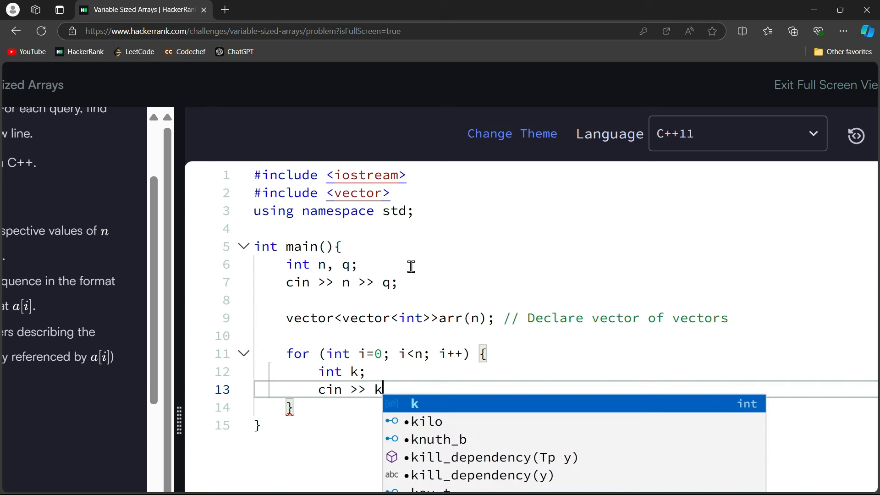
type(";")
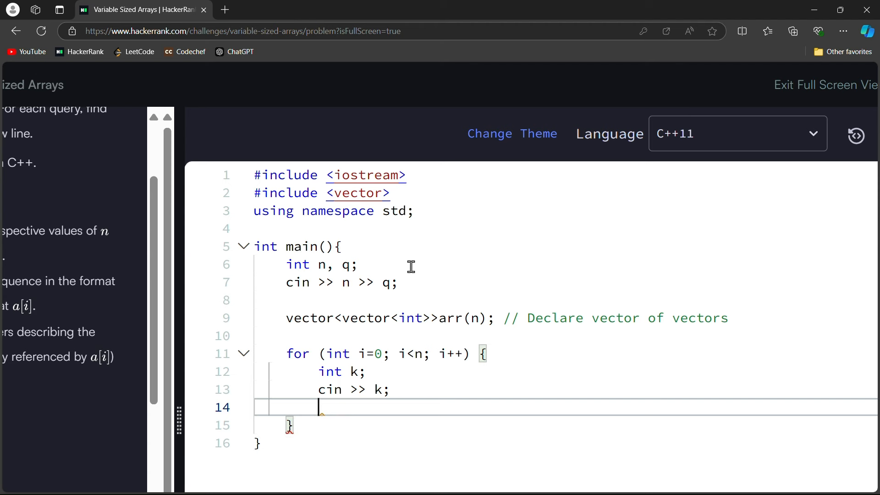
type("arr[i]")
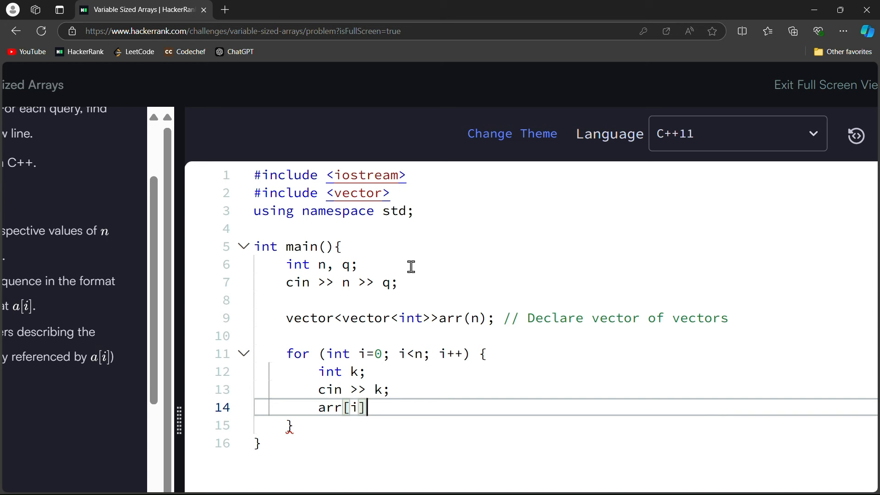
type(".resize")
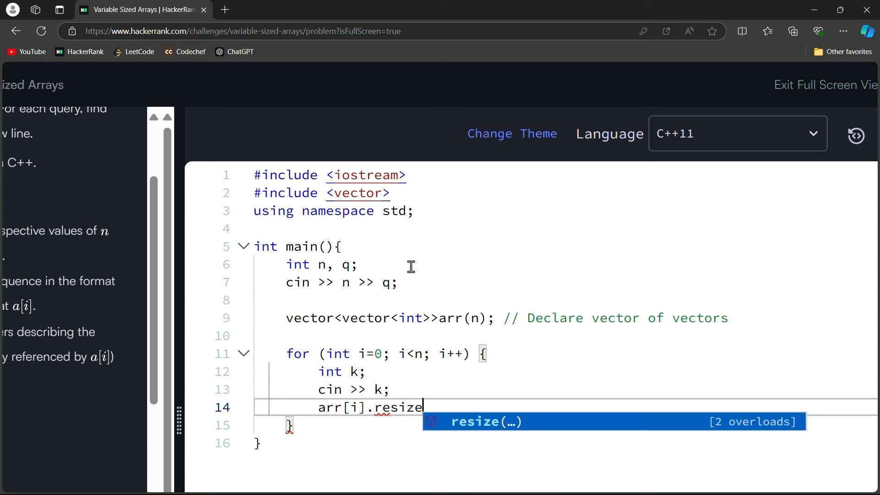
type("()")
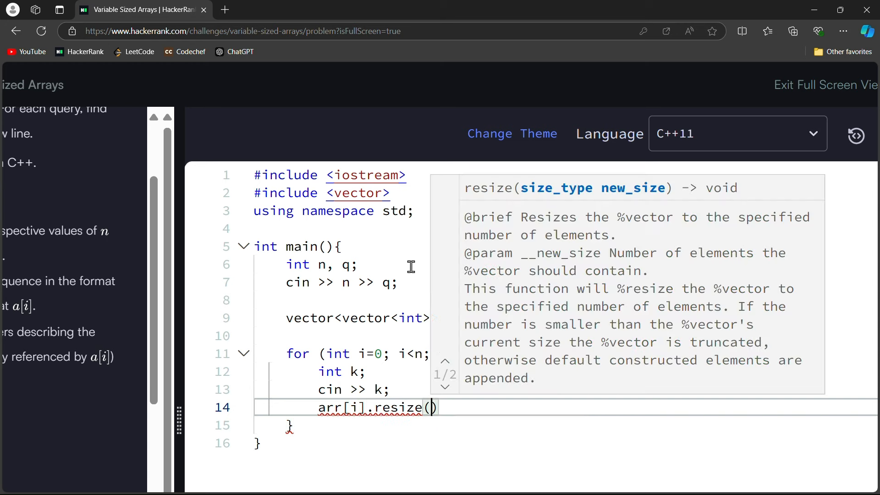
type("k")
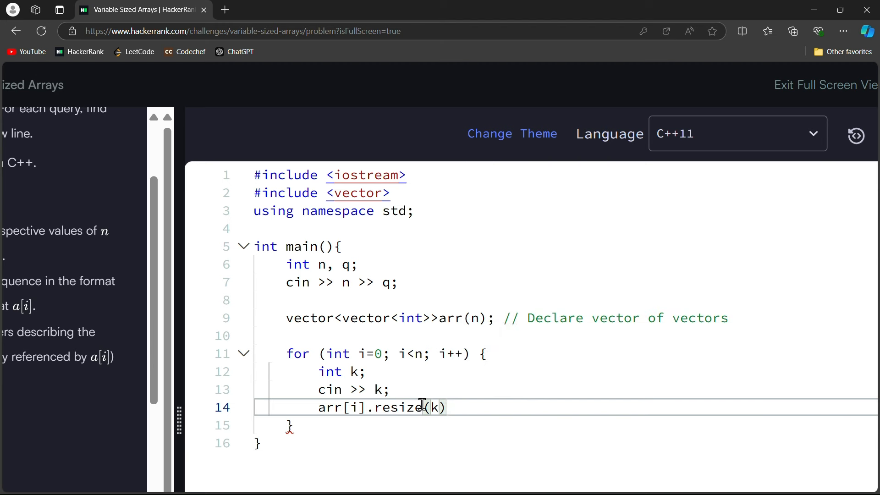
type(";")
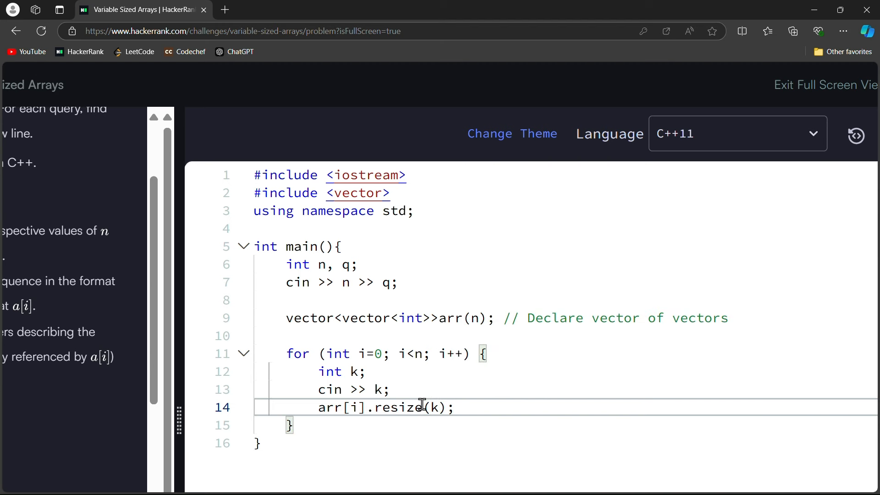
key("Enter")
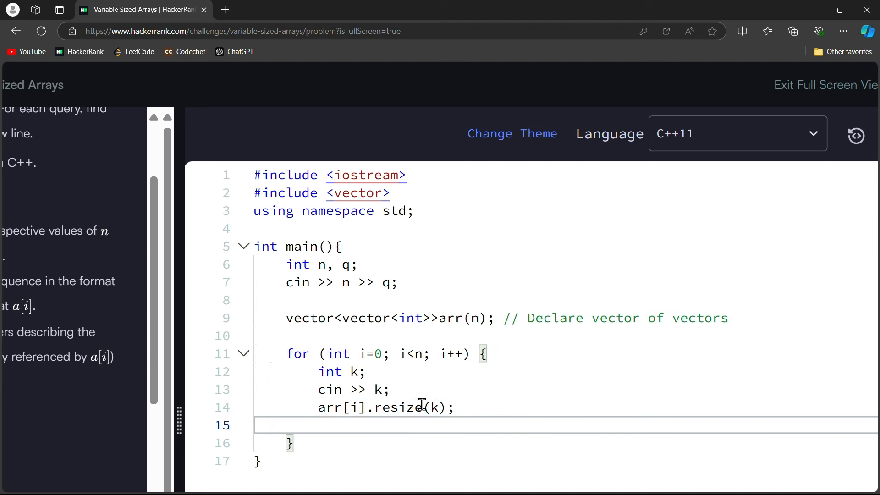
Write the inner loop header for(int j=0; j<k; j++){
type("for")
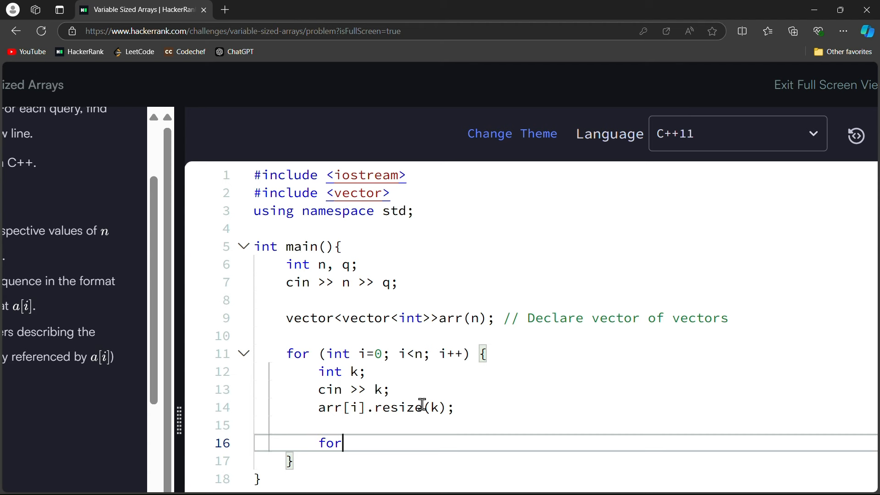
type("(")
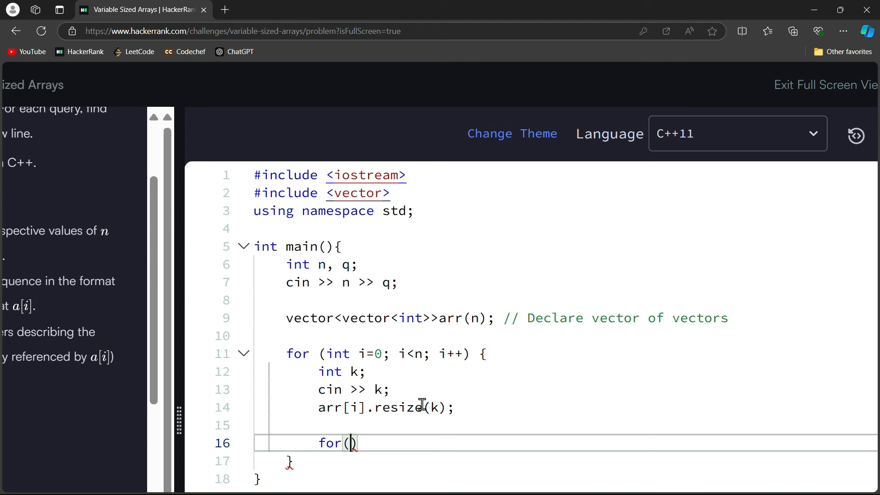
type("int j=0;")
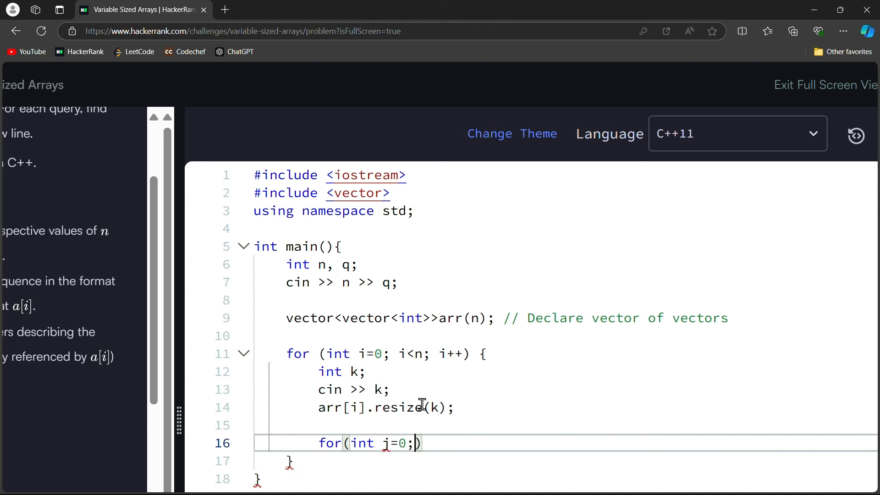
type("i<k")
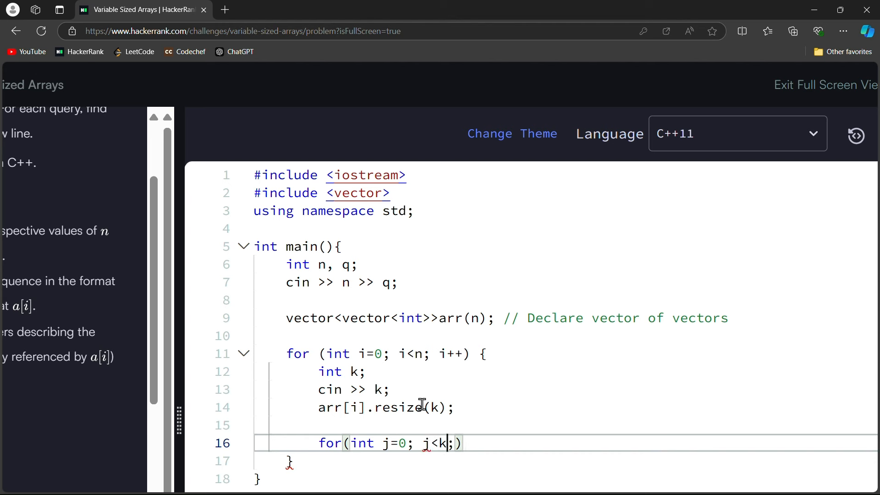
type("j++")
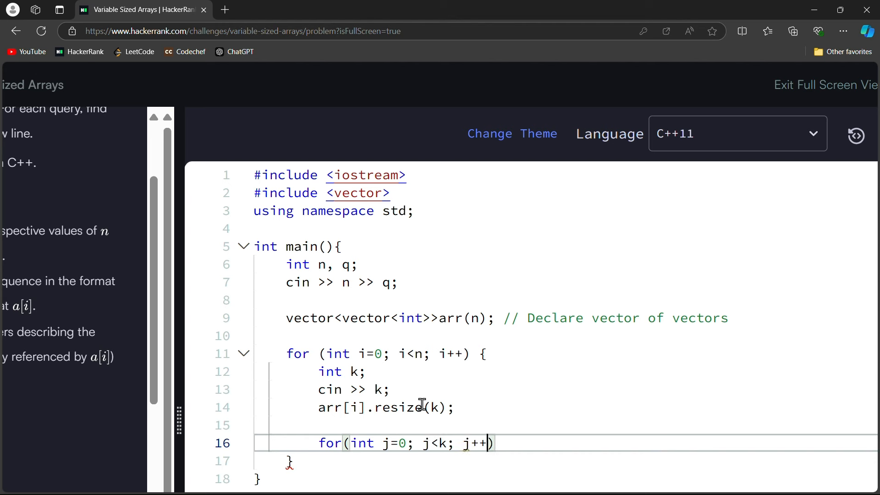
type("{")
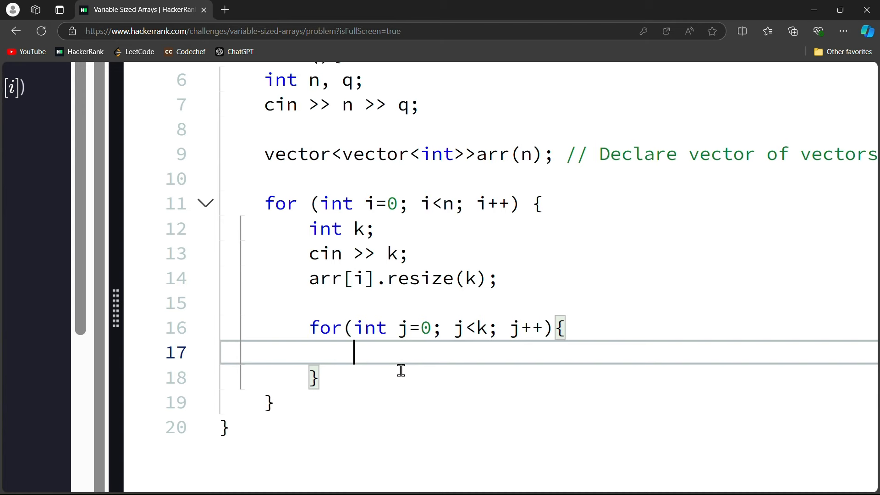
Read each element with cin >> arr[i][j]; and add the //Perform queries comment
type("cin >>")
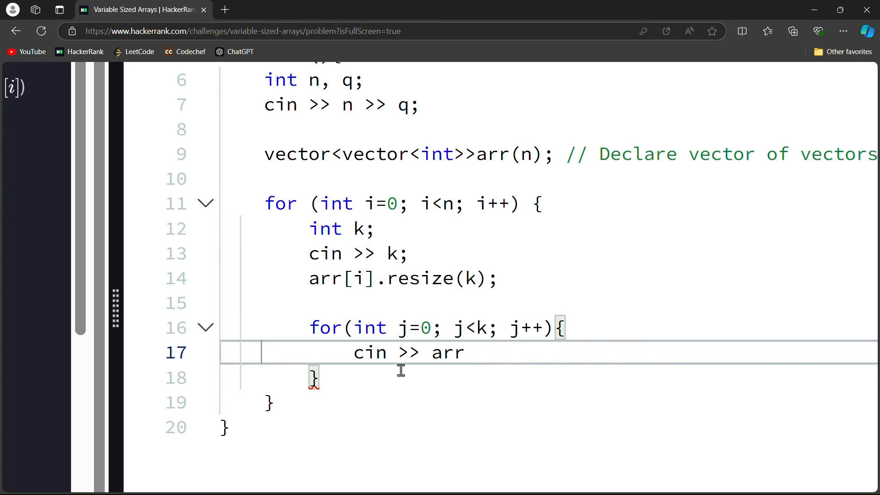
type("arr")
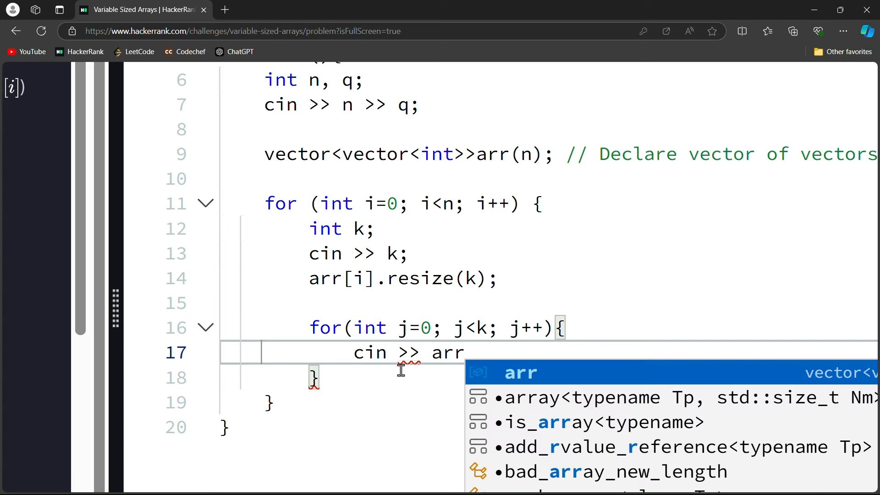
type("[i][j")
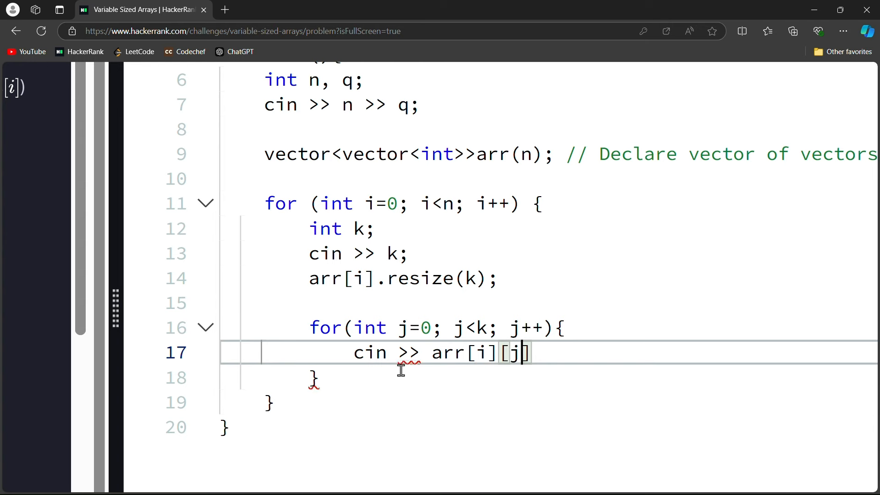
type("];")
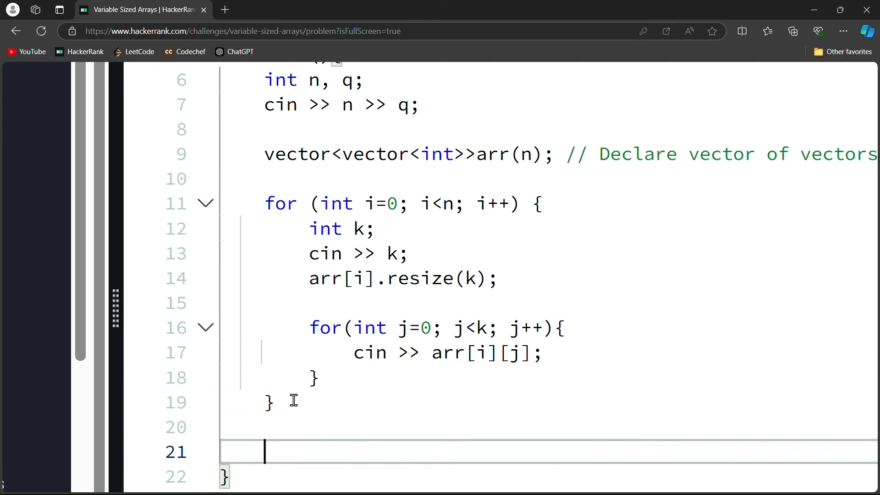
type("//Perform queries")
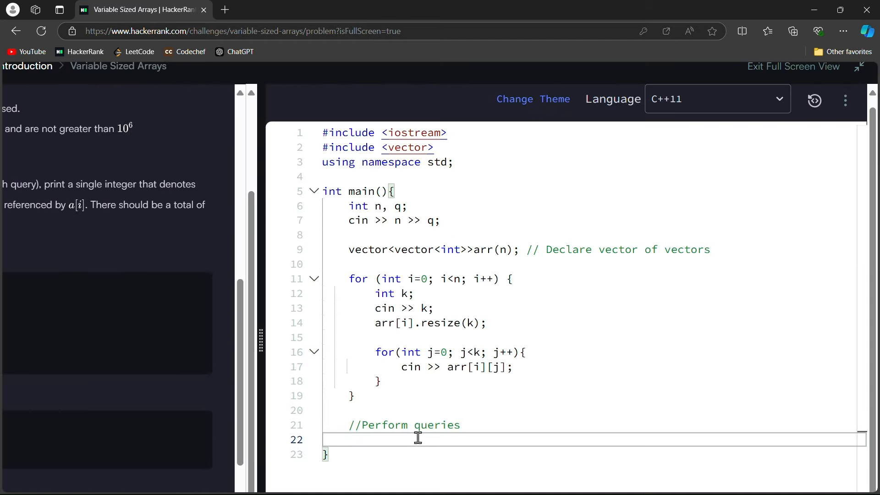
Write the query loop header for(int i=0; i<q; i++){
type("for")
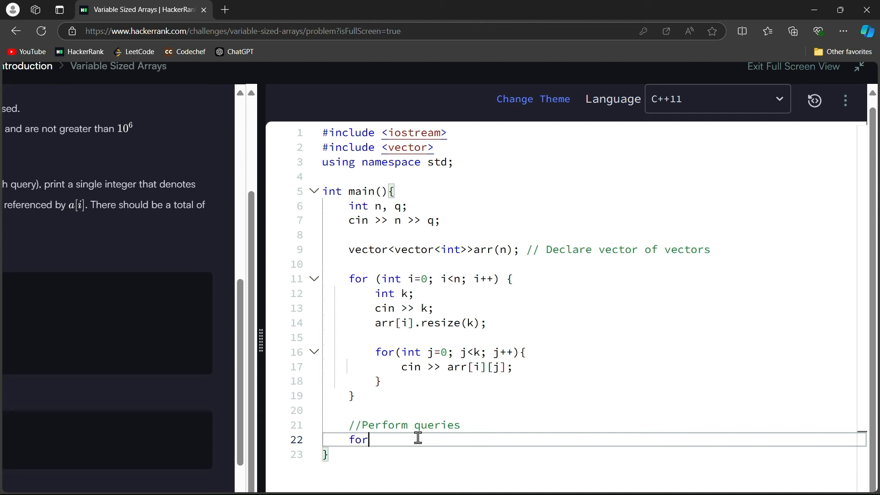
type("(i")
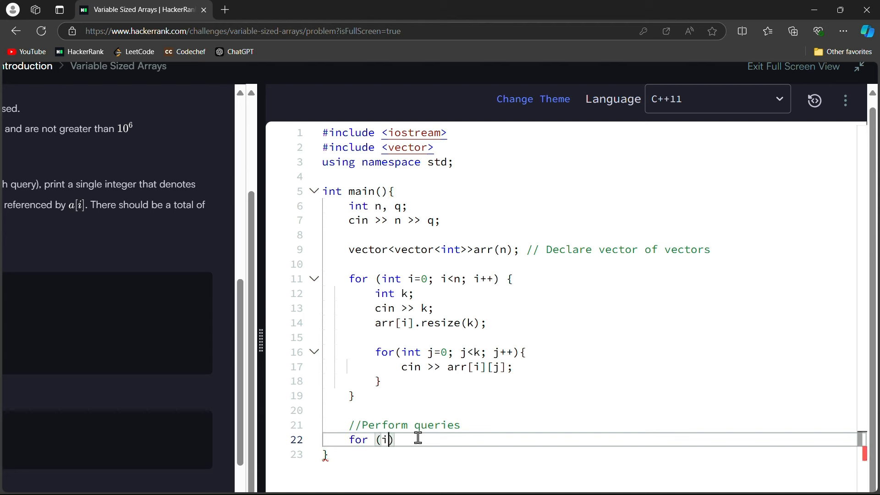
type("nt i=0; i")
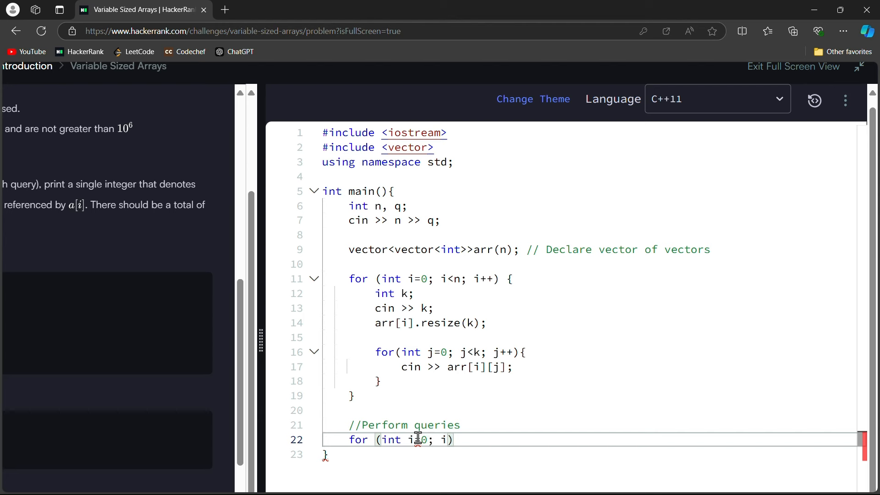
type("<")
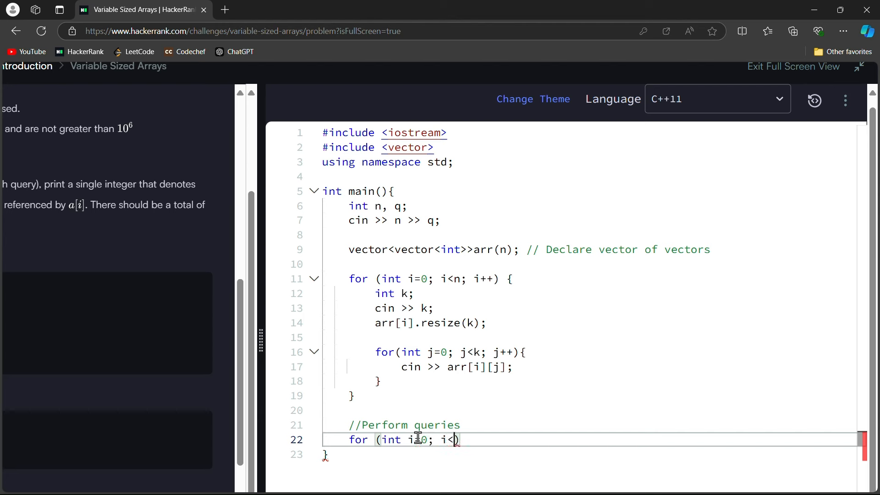
type("q;")
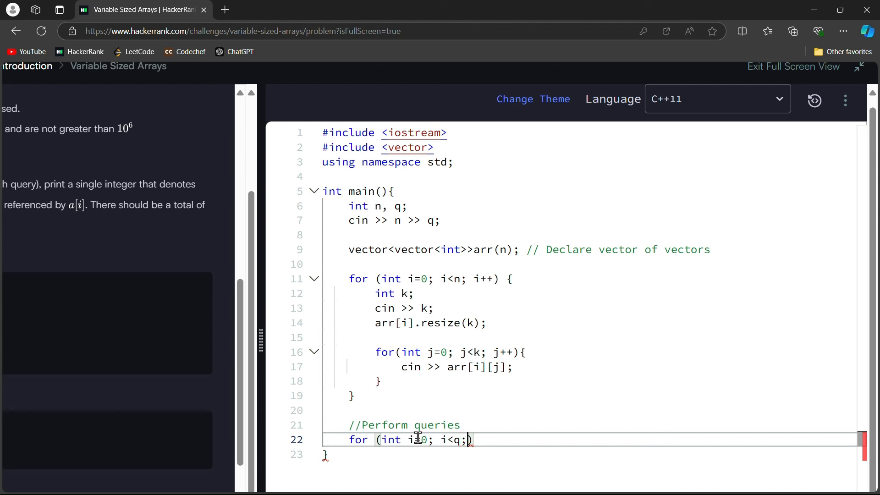
type("i++){")
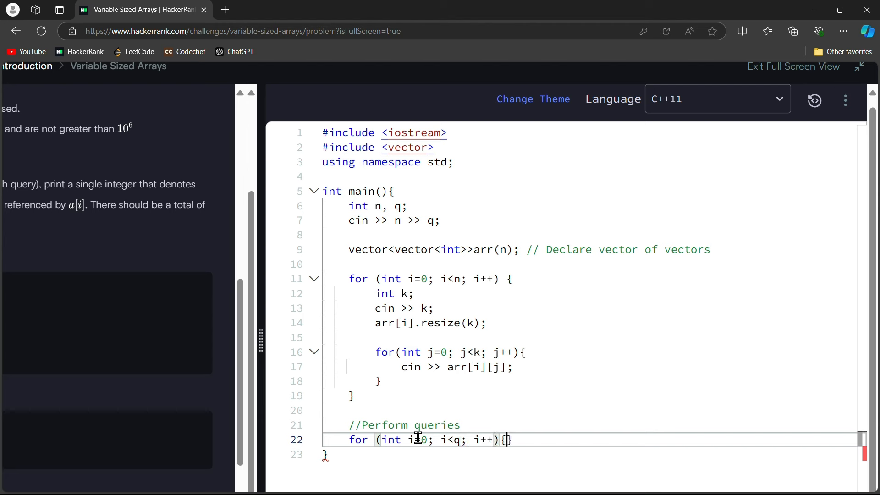
Declare int a, b; and read them with cin >> a >> b;
type("int")
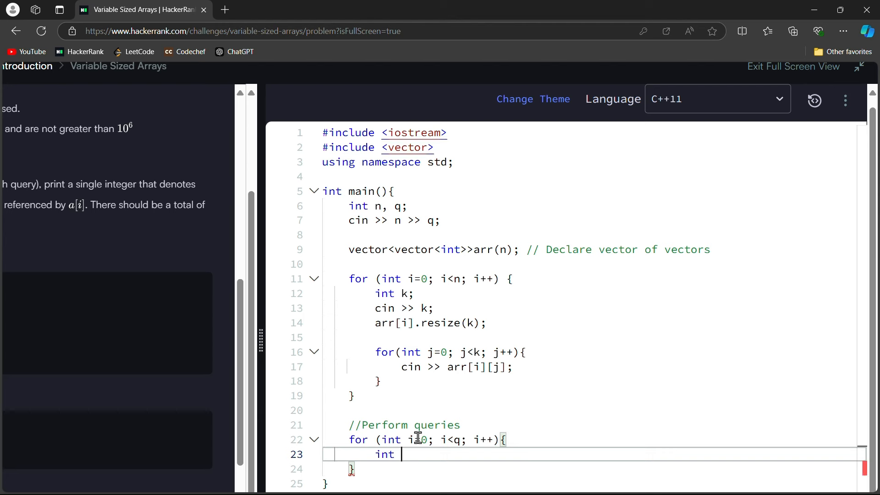
type("a")
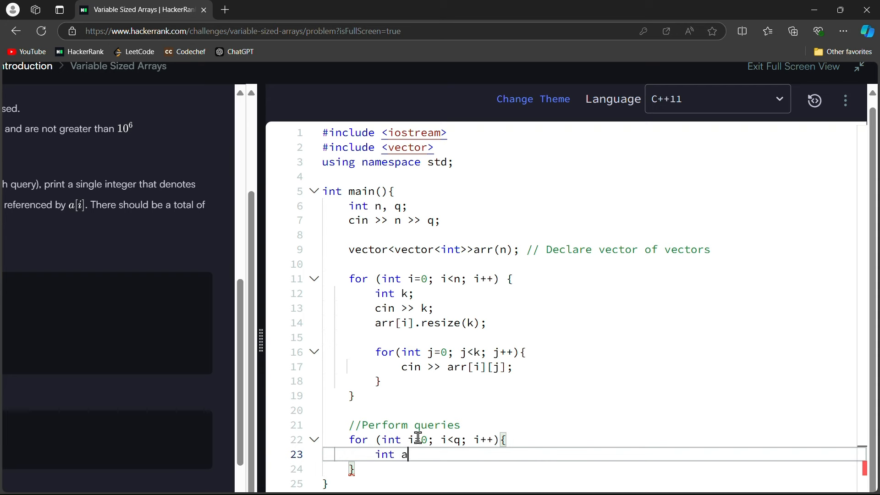
type(", b;")
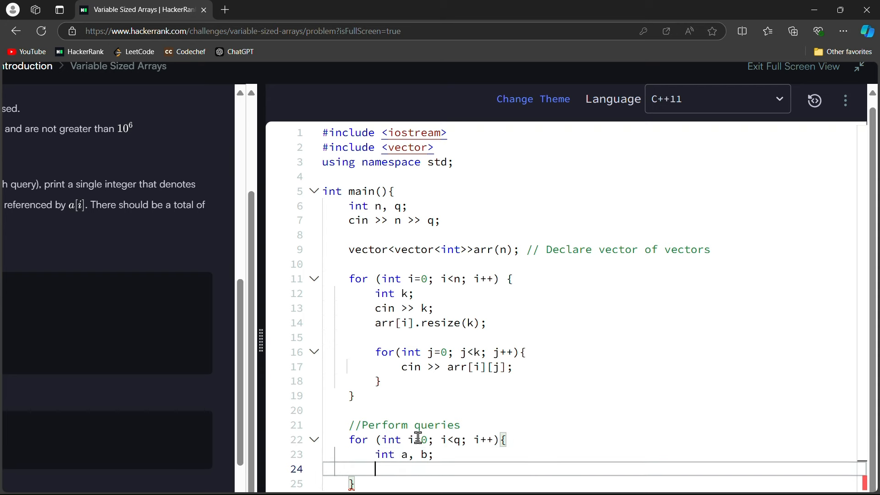
type("cin")
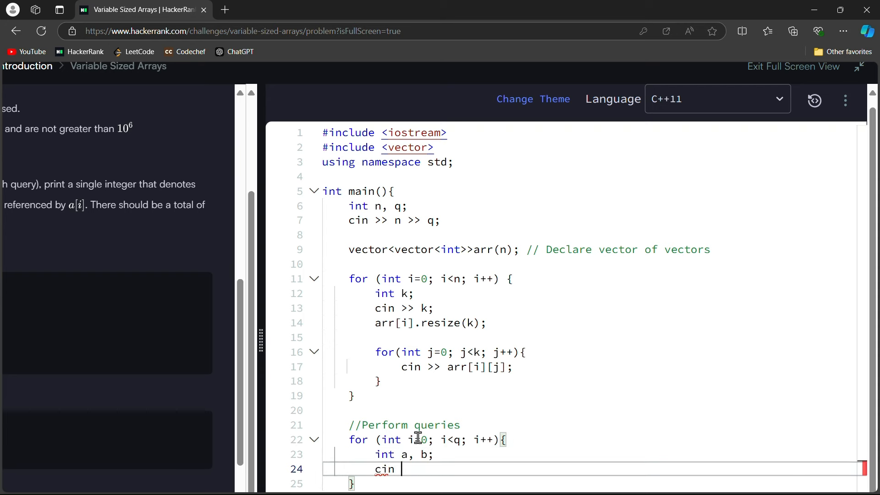
type(">> a")
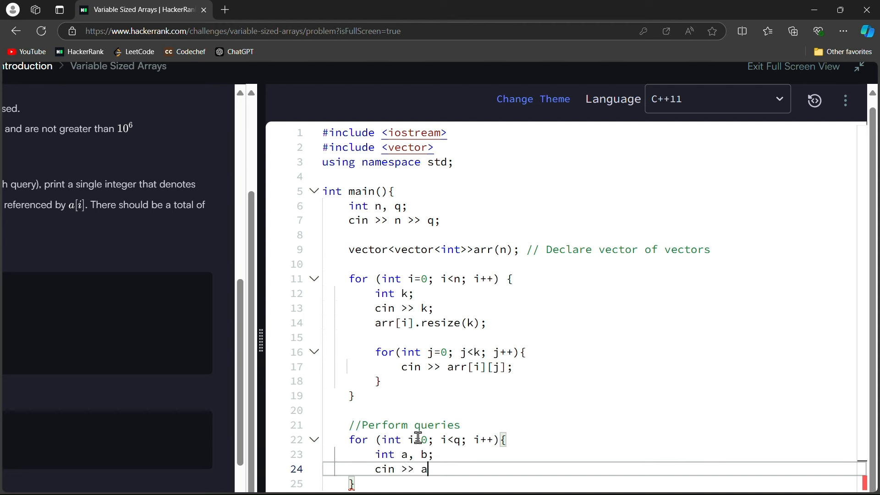
type(">> b;")
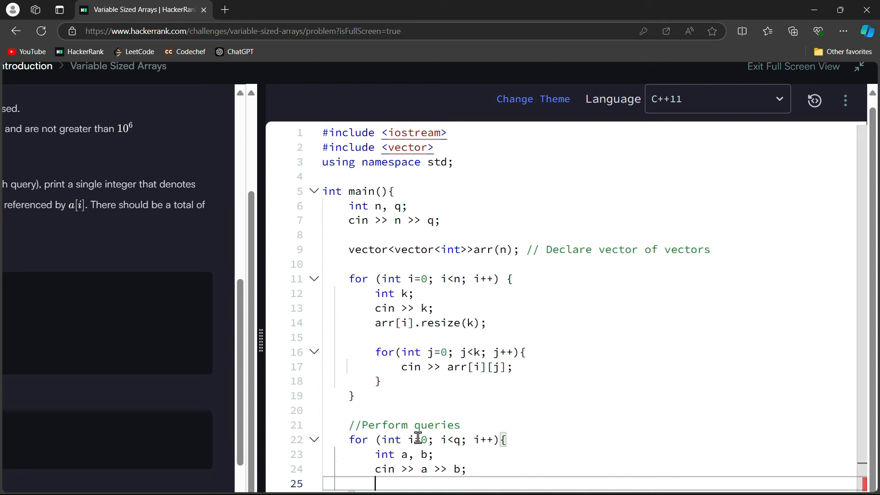
Print arr[a][b] with endl for each query and end main with return 0;
type("cout <<")
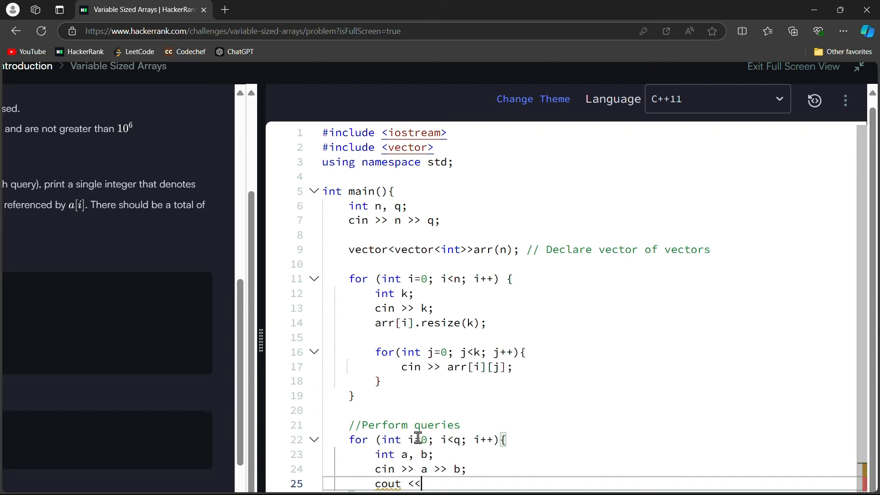
type("arr")
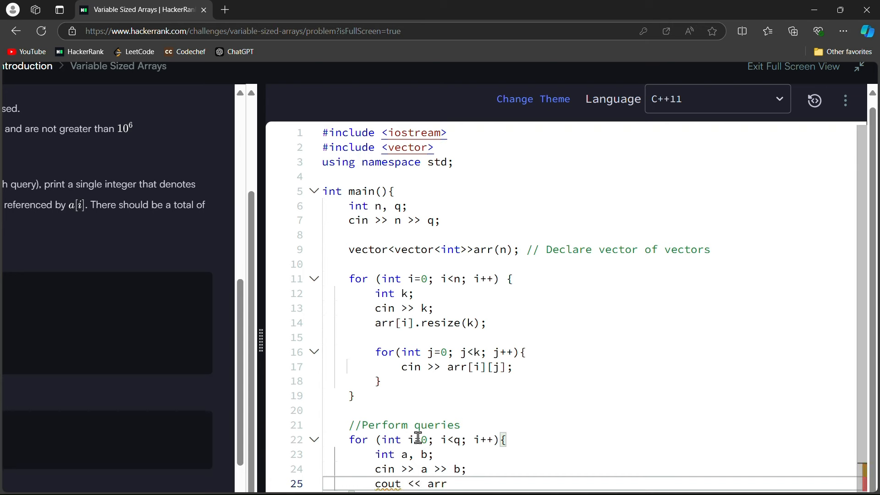
type("[a][b] << en")
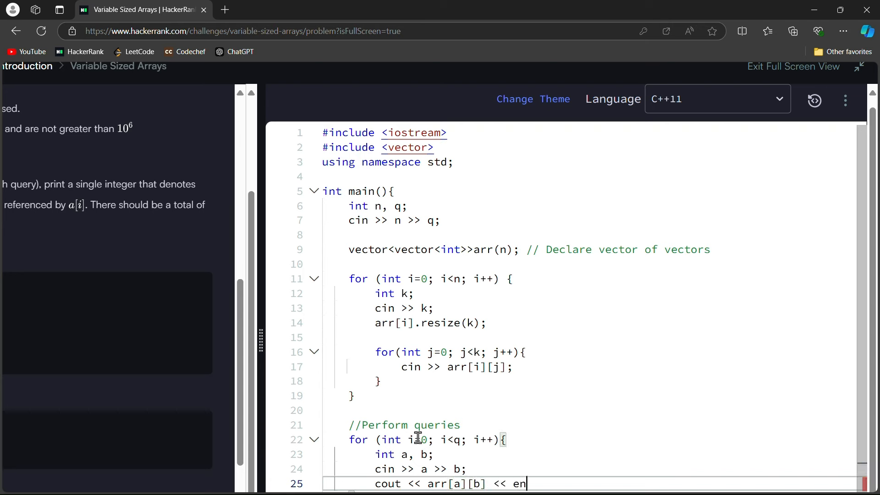
type("dl;")
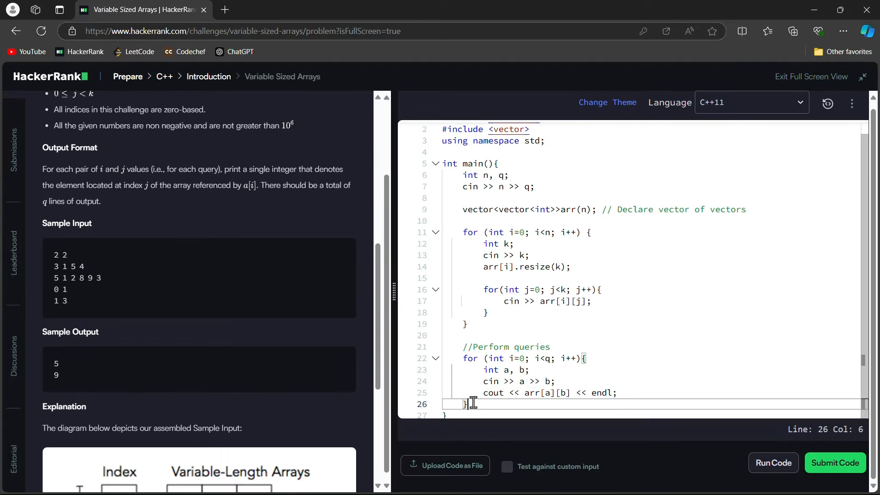
type("retu")
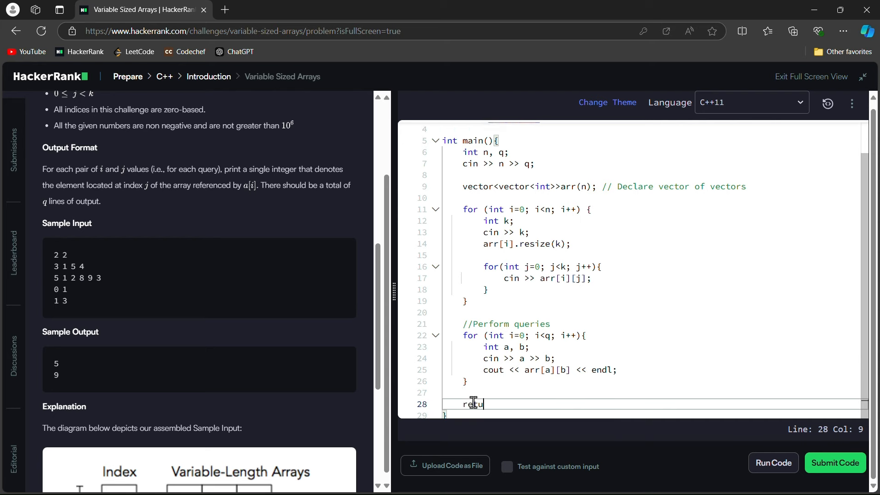
type("rn 0;")
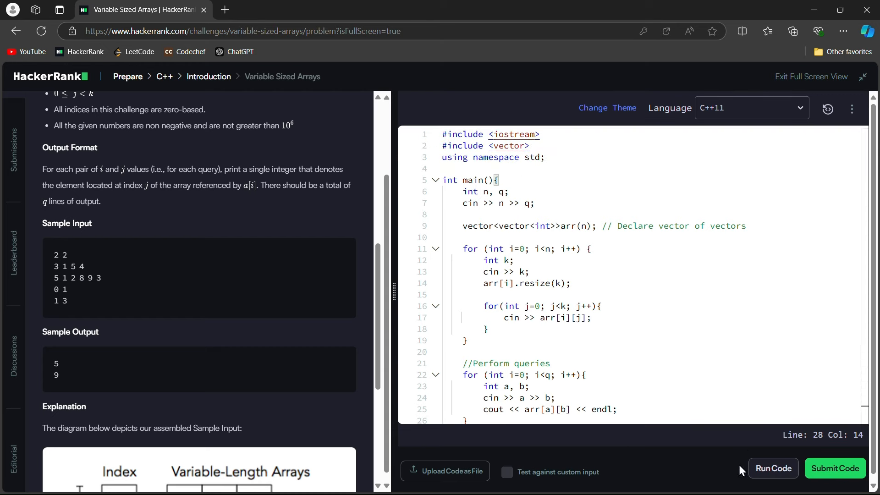
Run the code and confirm Sample Test case 0 passes with output 5 and 9
left_click(773, 480)
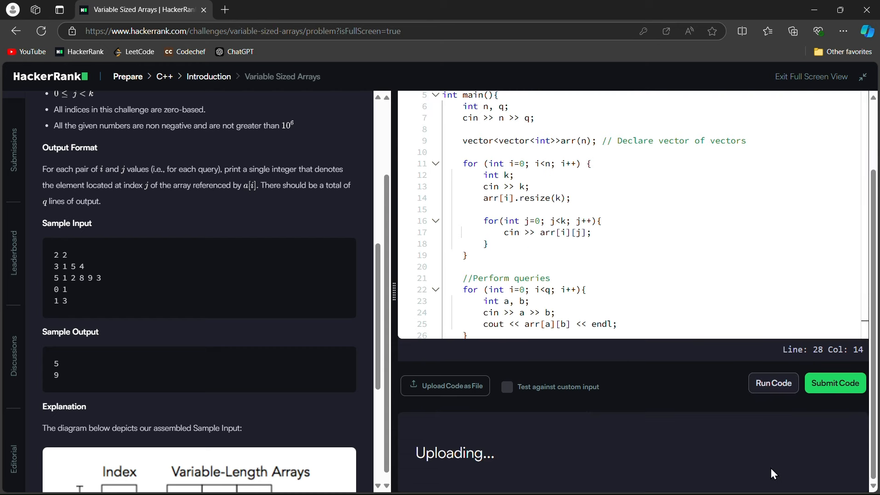
left_click(774, 383)
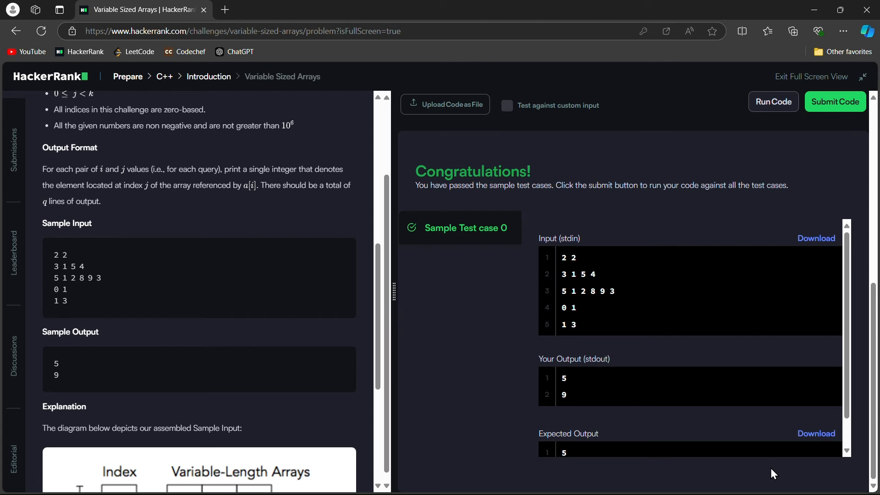
mouse_move(733, 470)
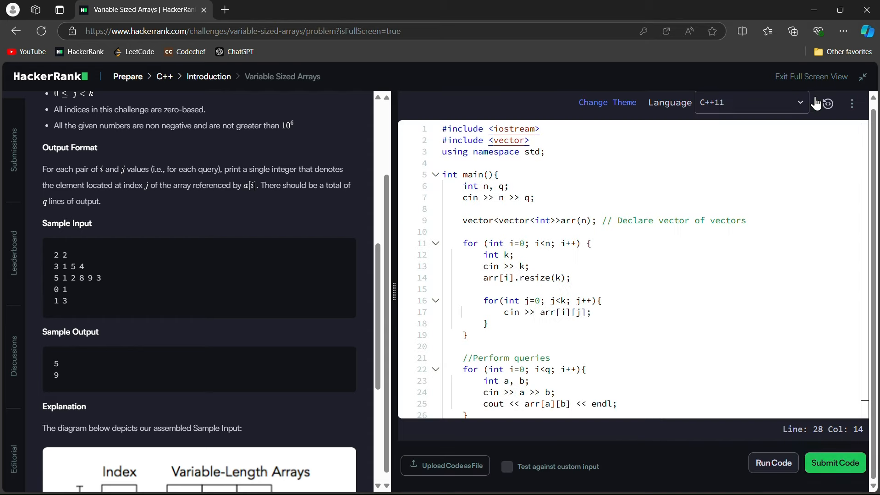
Submit the solution and see all test cases pass for 30 points
left_click(773, 461)
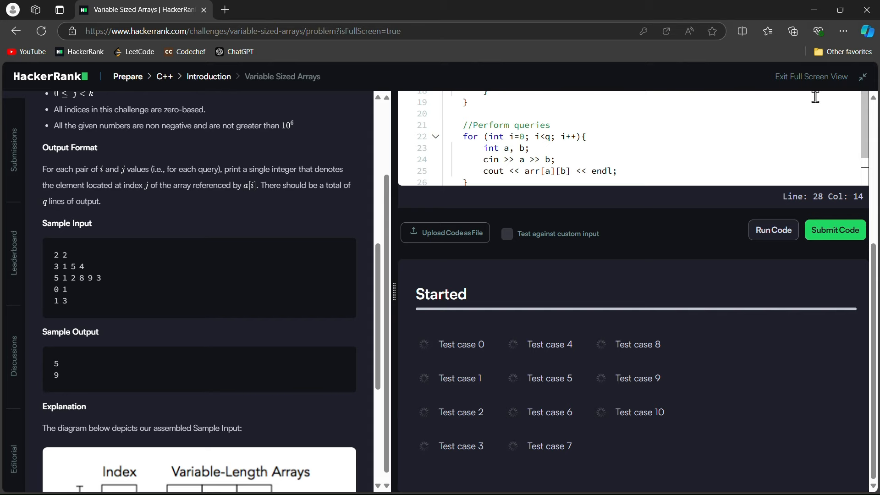
left_click(834, 229)
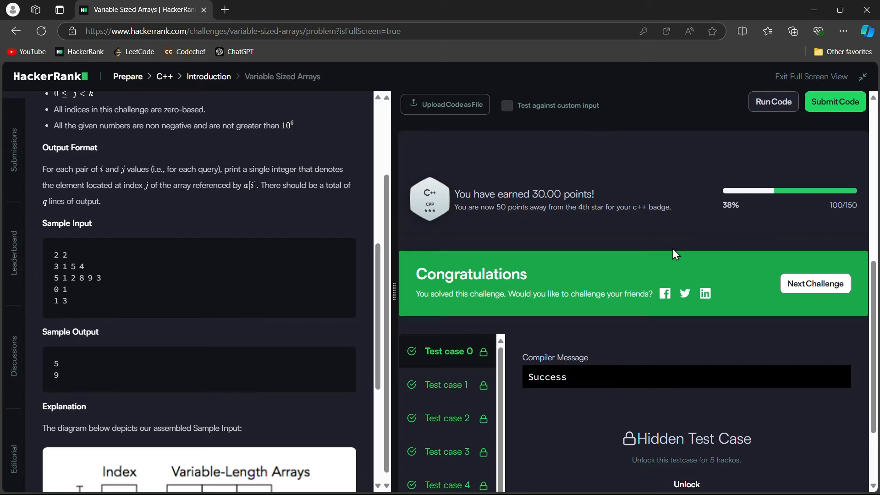
scroll("down", 3)
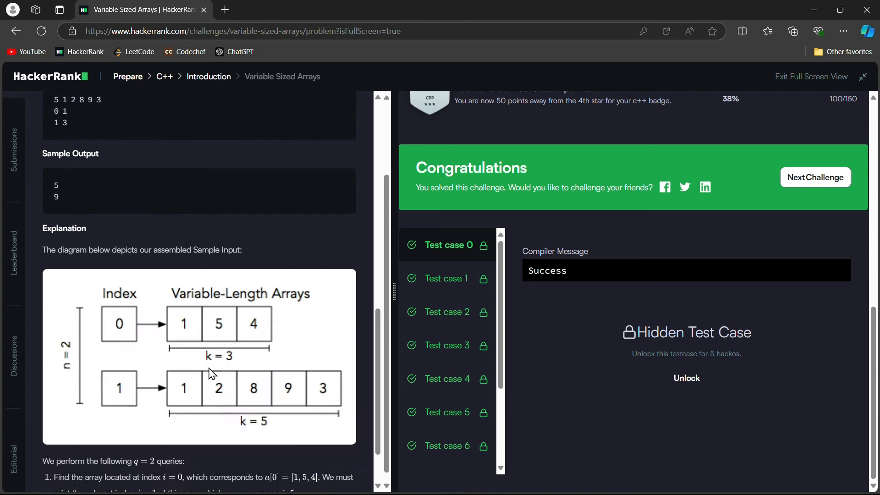
scroll("down", 3)
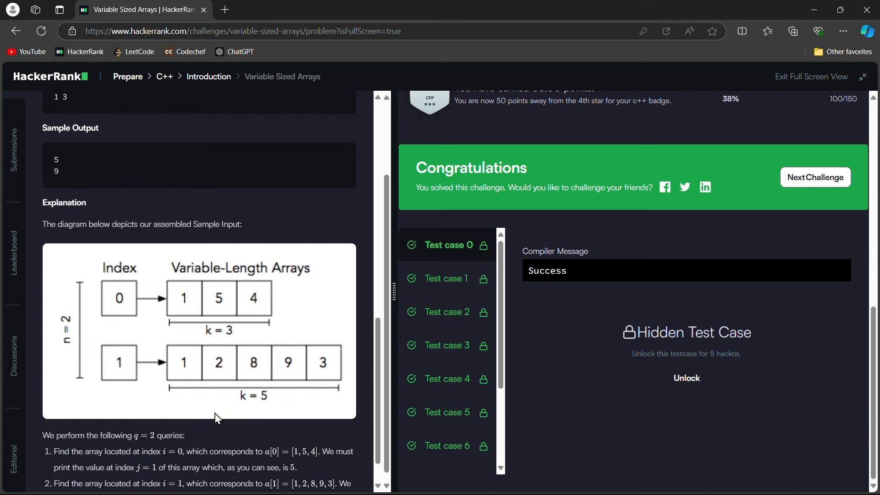
scroll("down", 3)
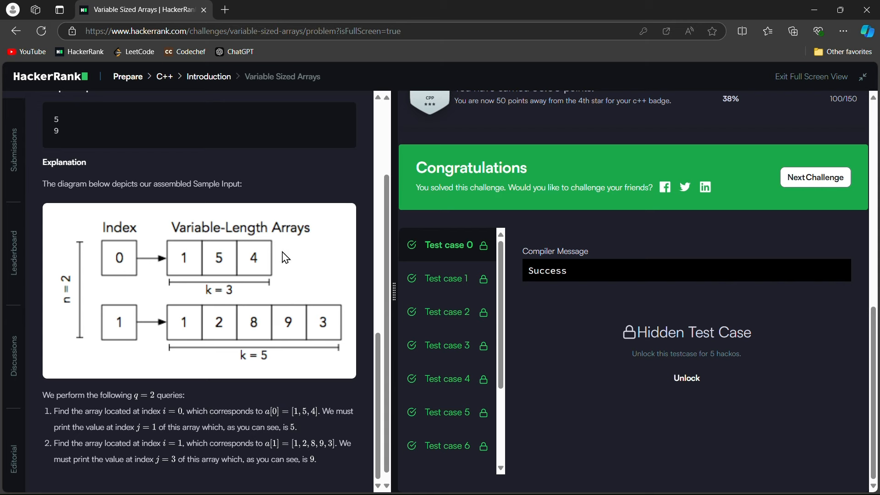
mouse_move(188, 256)
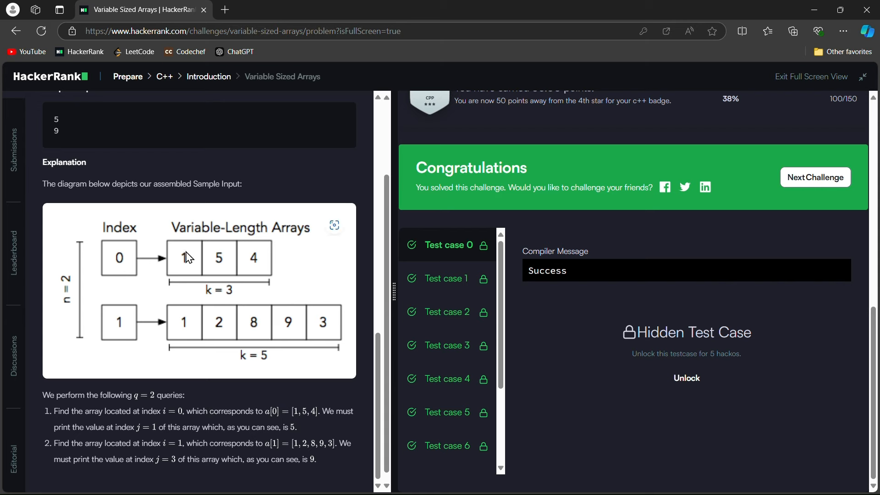
mouse_move(229, 273)
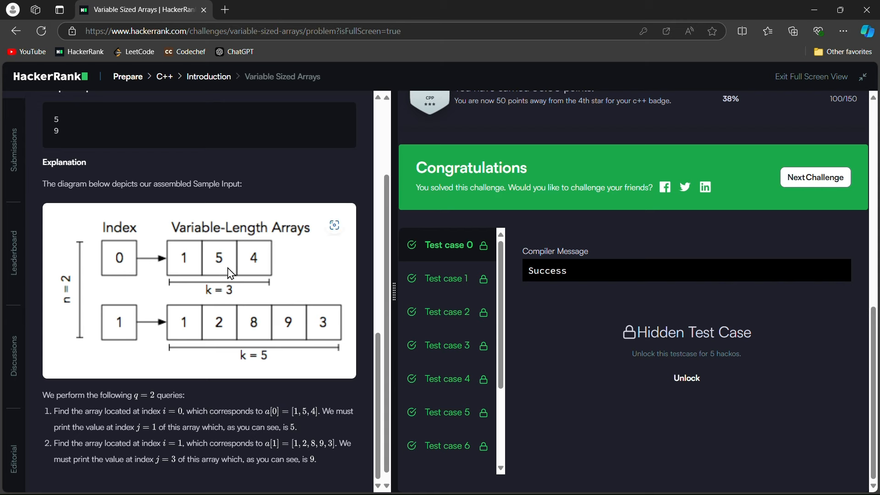
mouse_move(220, 266)
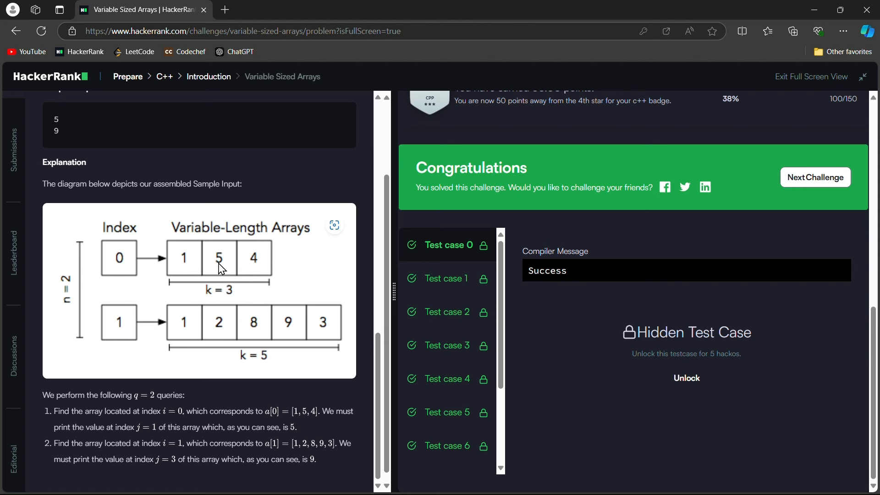
mouse_move(96, 311)
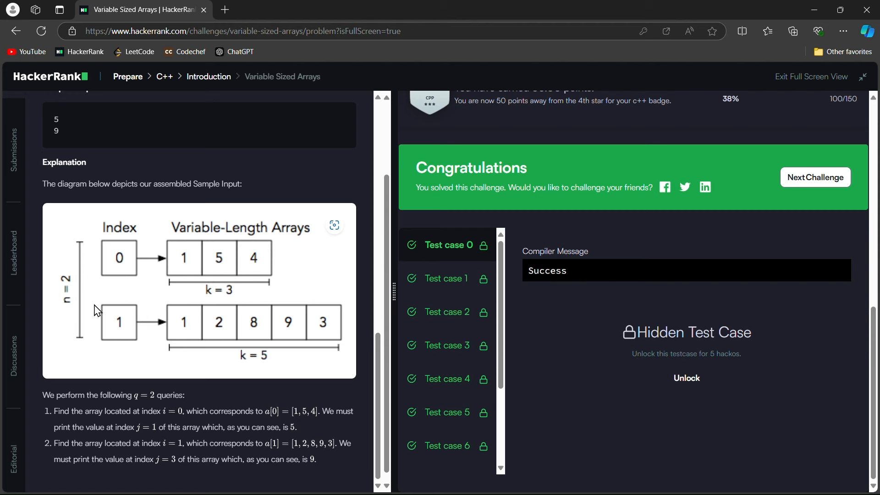
mouse_move(257, 337)
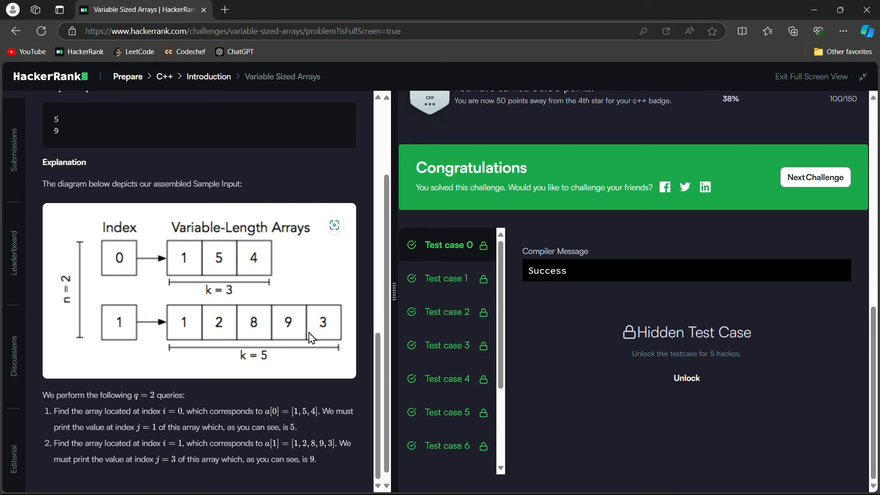
mouse_move(224, 385)
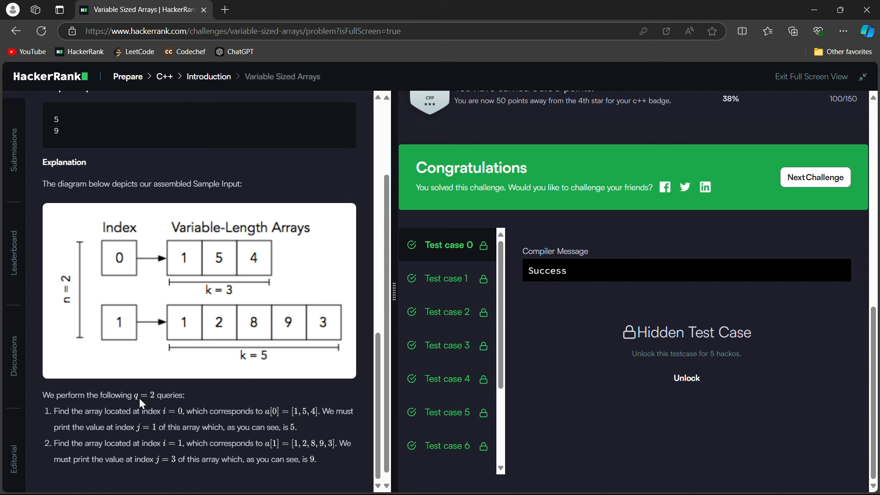
mouse_move(92, 241)
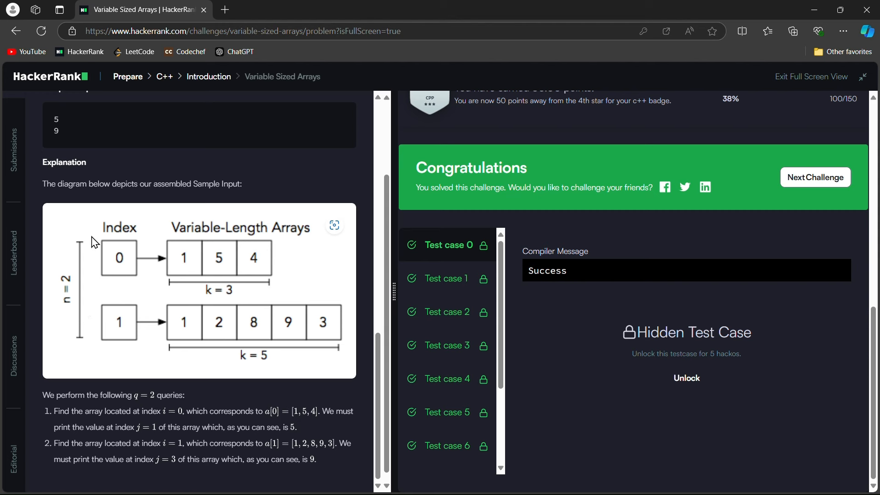
mouse_move(63, 284)
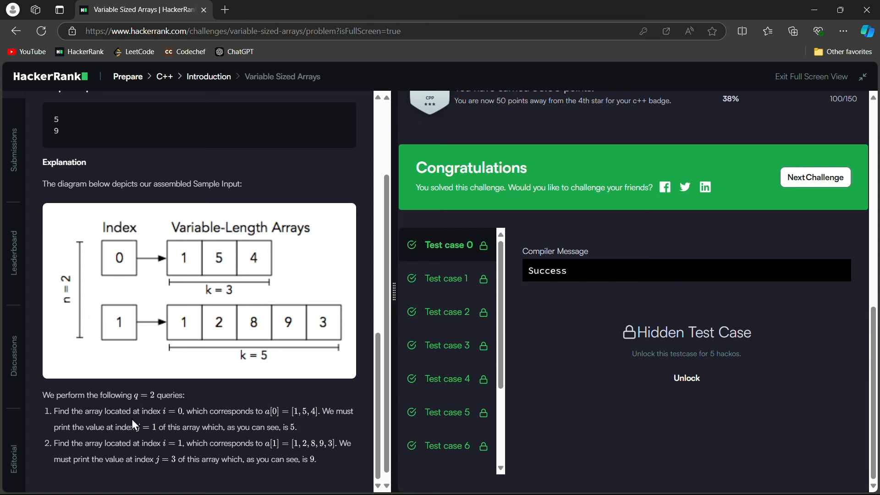
mouse_move(260, 411)
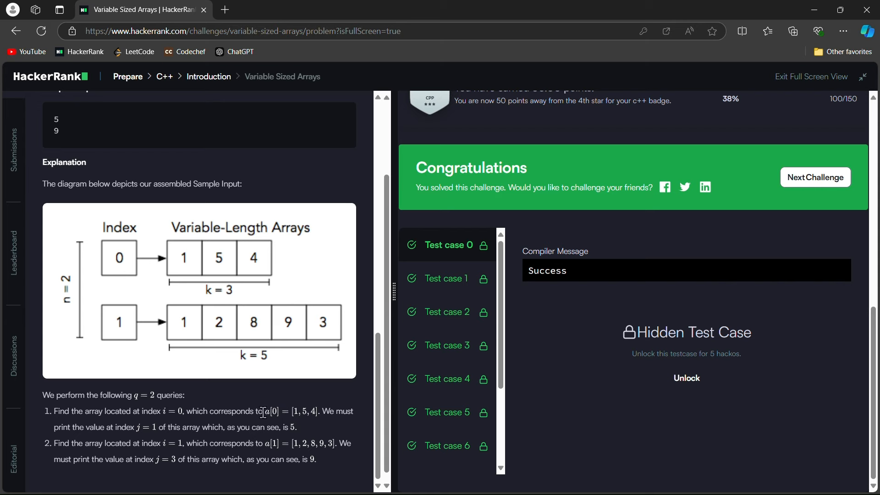
mouse_move(130, 432)
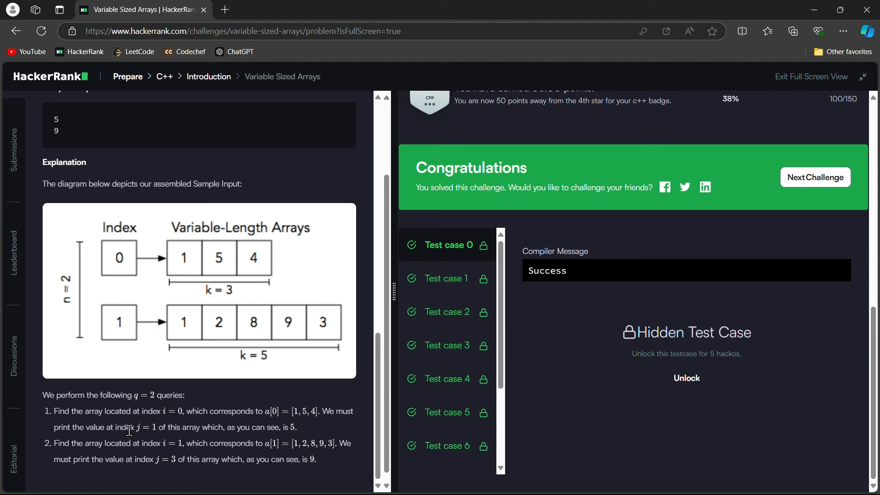
mouse_move(324, 317)
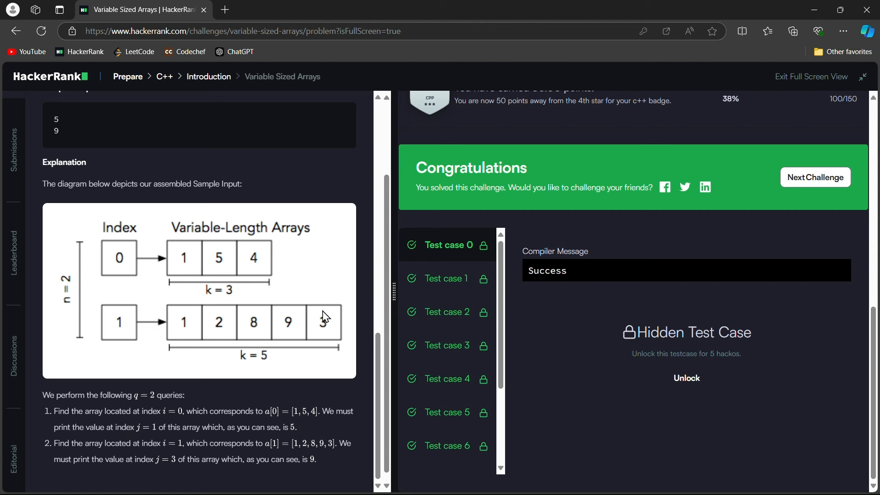
mouse_move(267, 288)
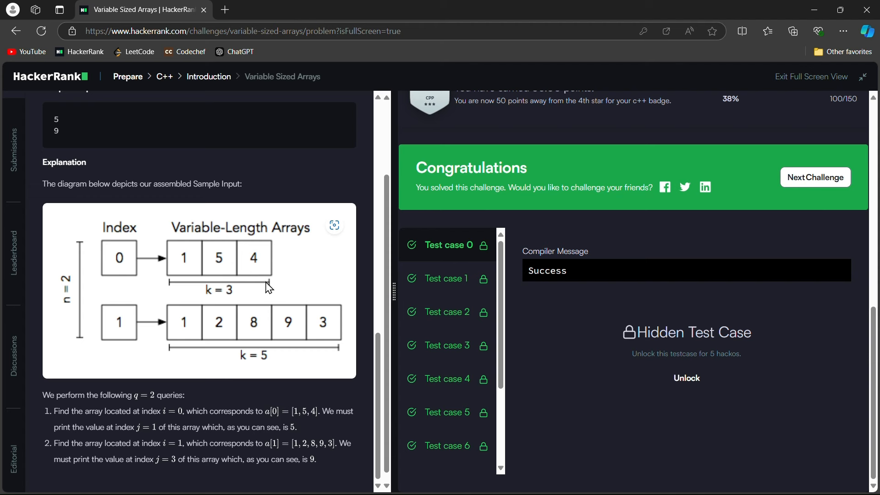
mouse_move(221, 260)
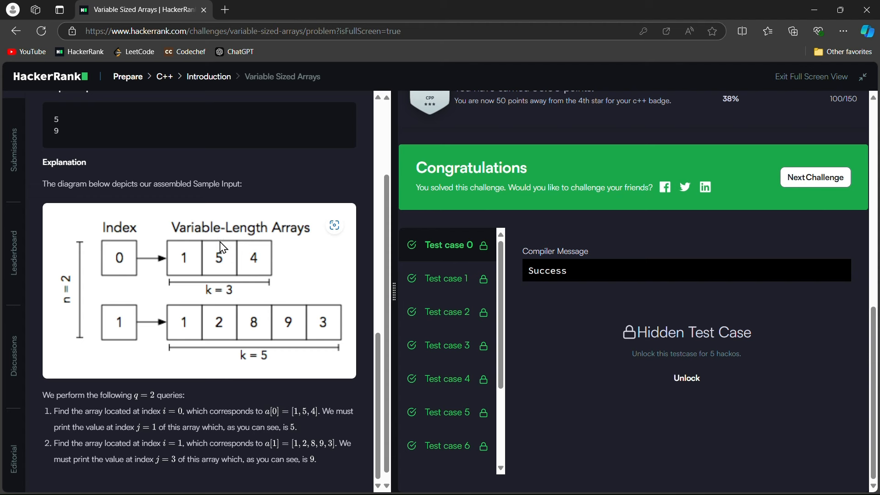